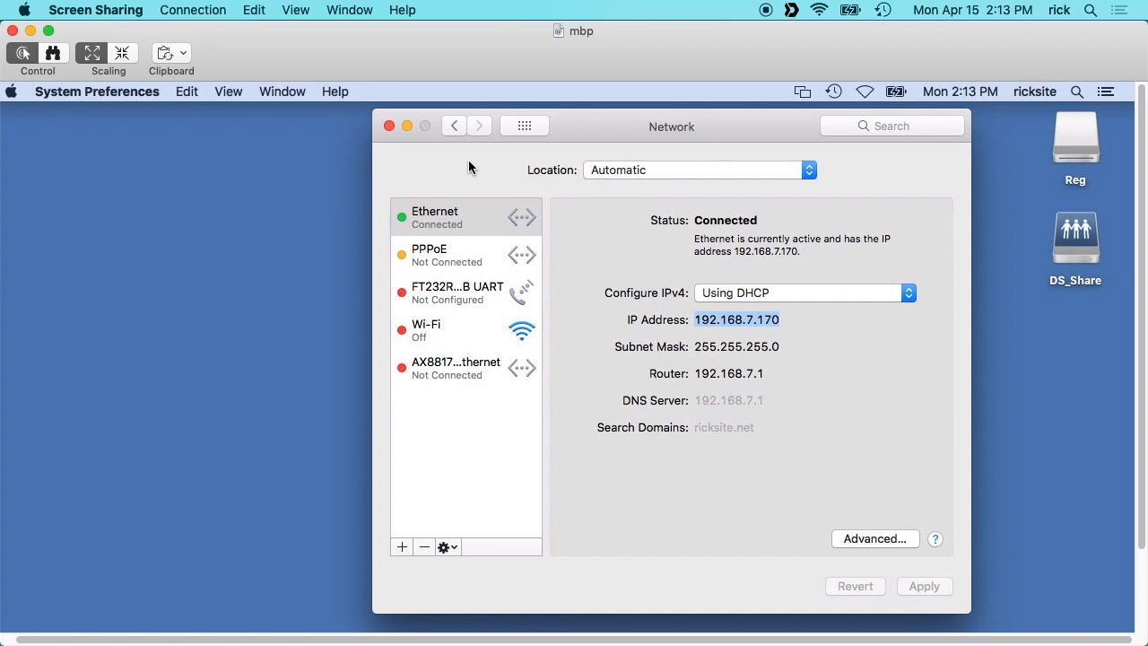
mouse_move(525, 119)
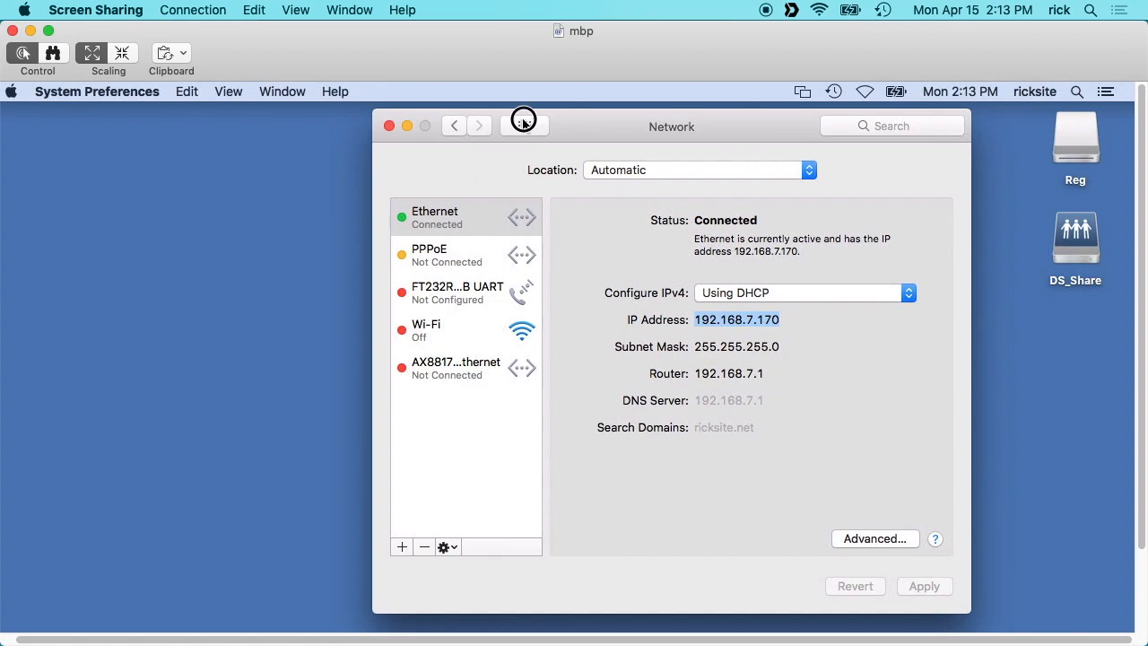
- Leave the remote Network pane, which shows Ethernet at 192.168.7.170, for the System Preferences overview
left_click(525, 124)
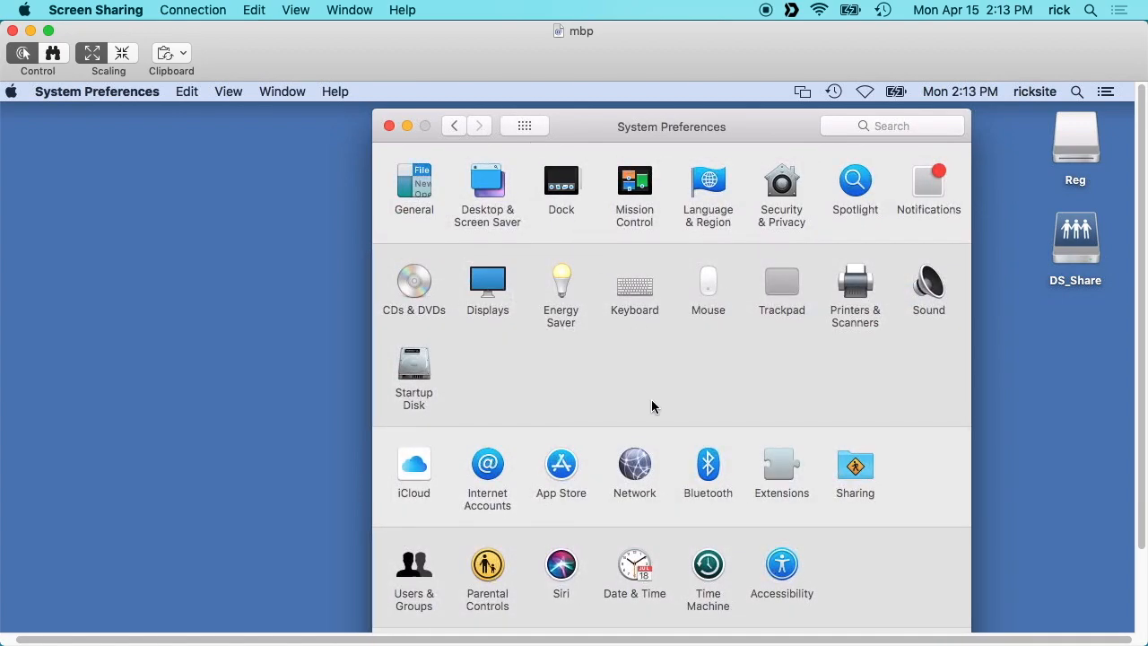
left_click(854, 464)
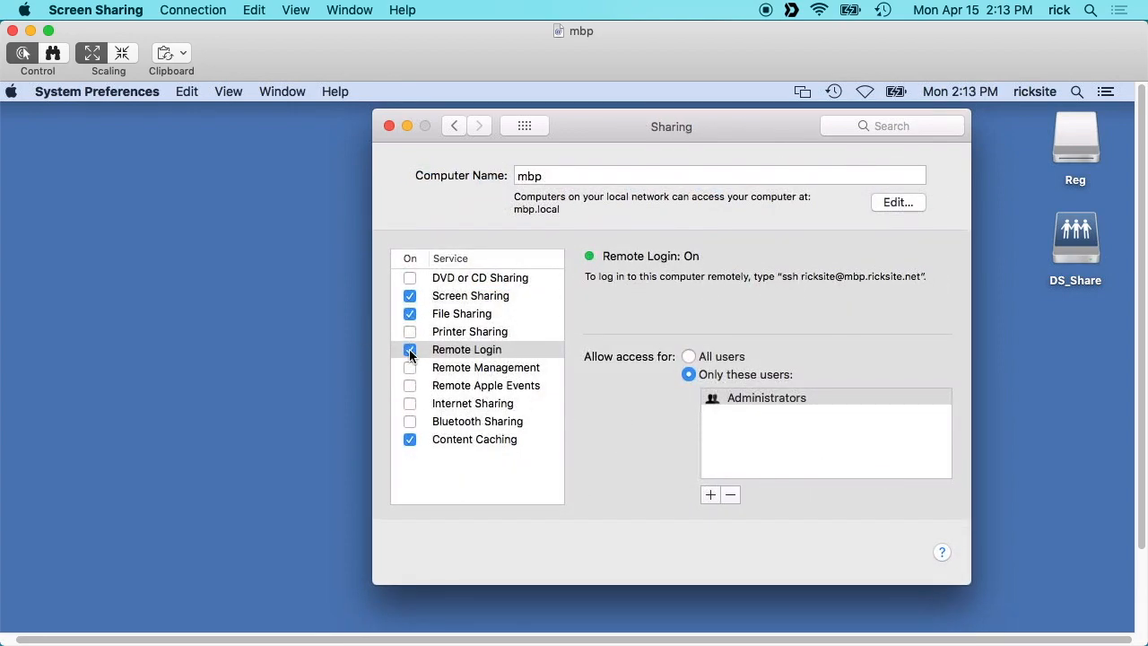
mouse_move(637, 386)
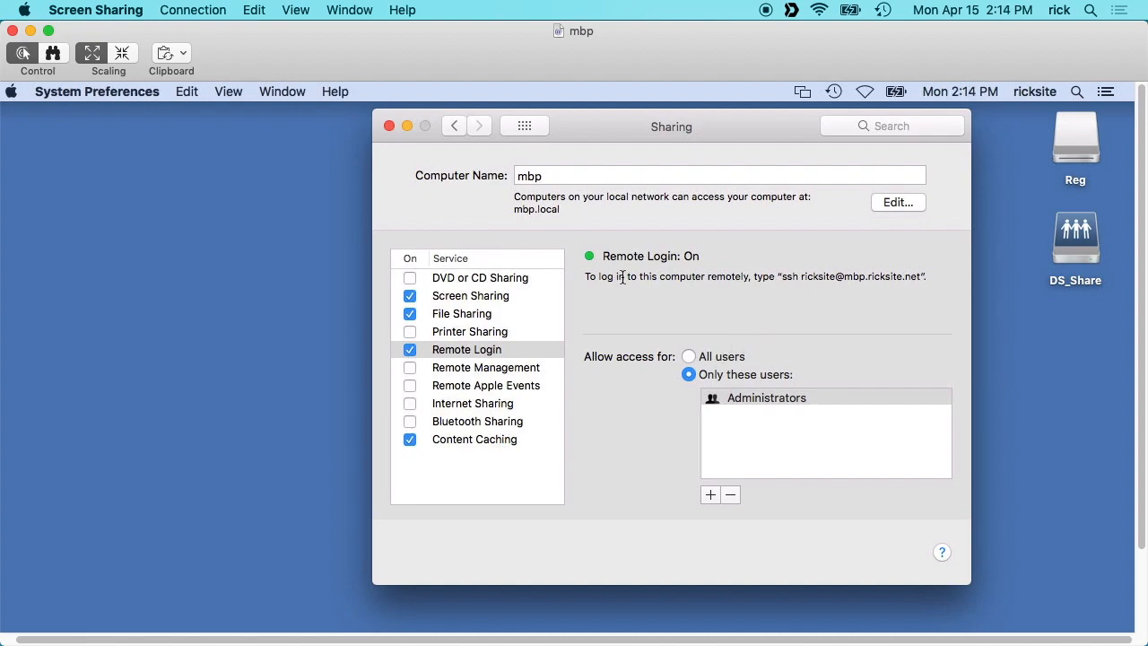
mouse_move(806, 276)
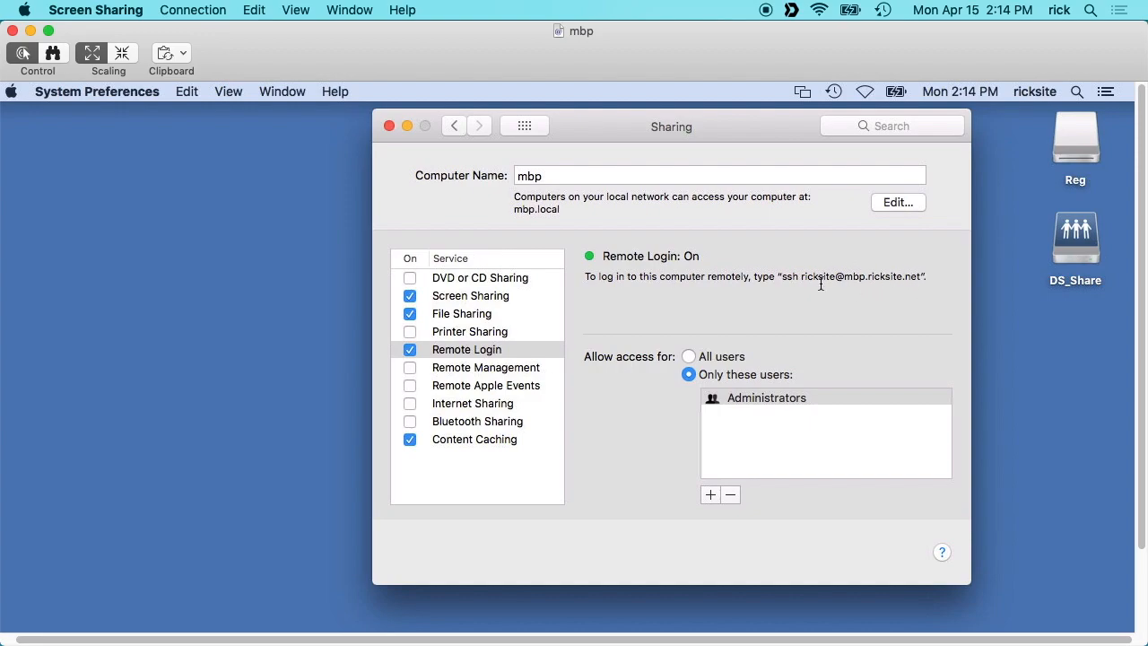
mouse_move(814, 277)
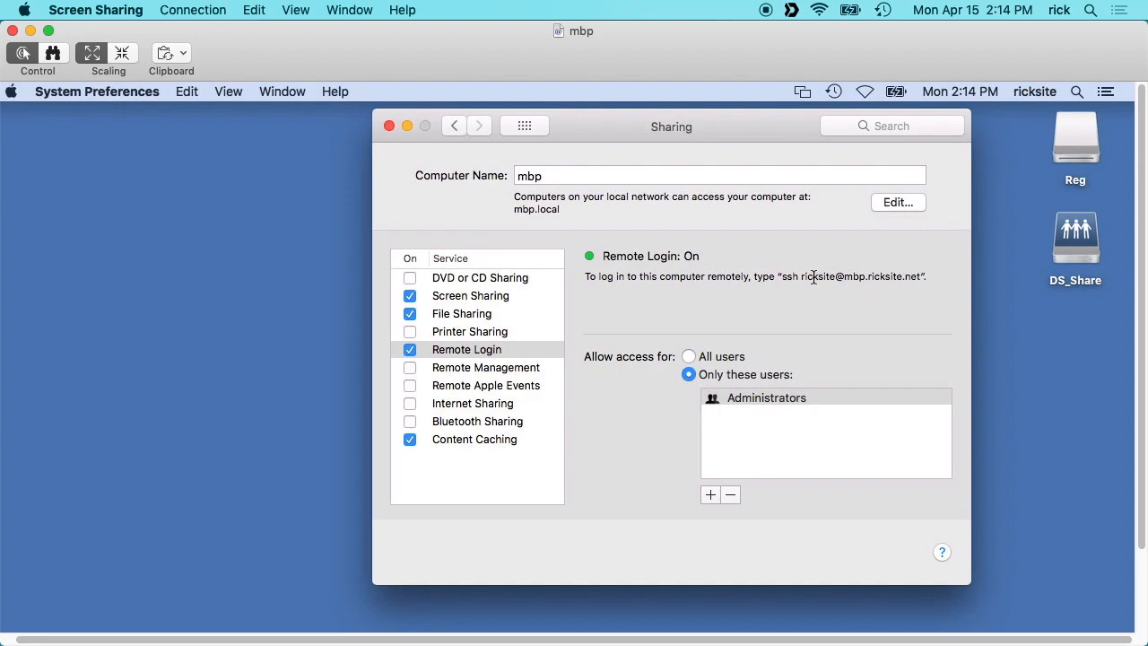
double_click(817, 276)
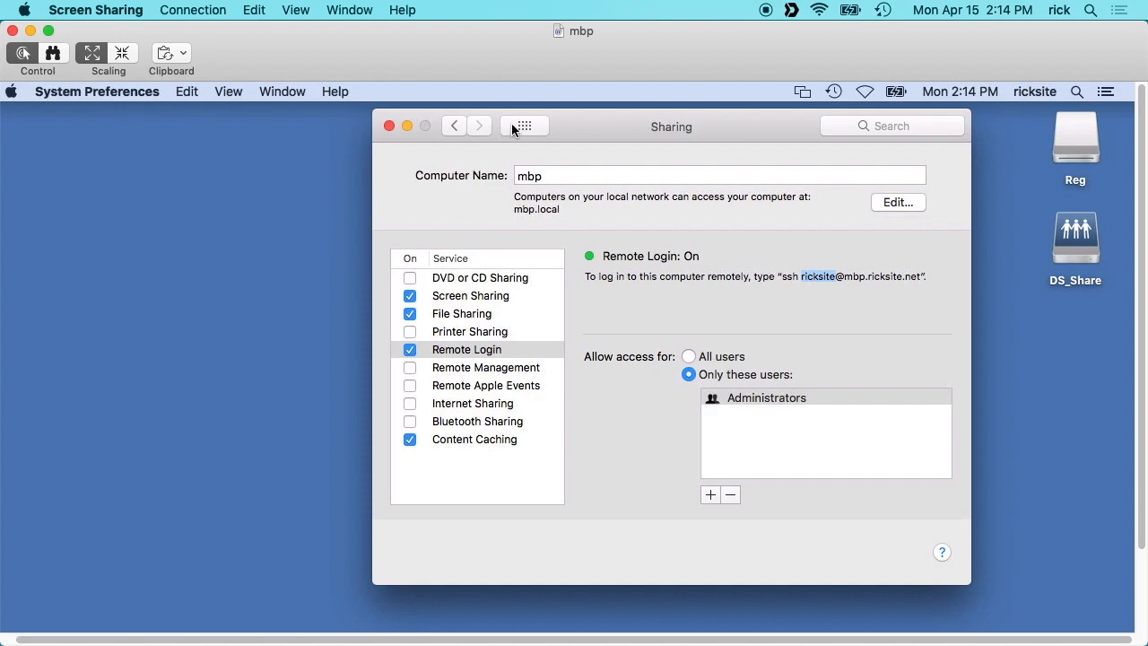
left_click(524, 124)
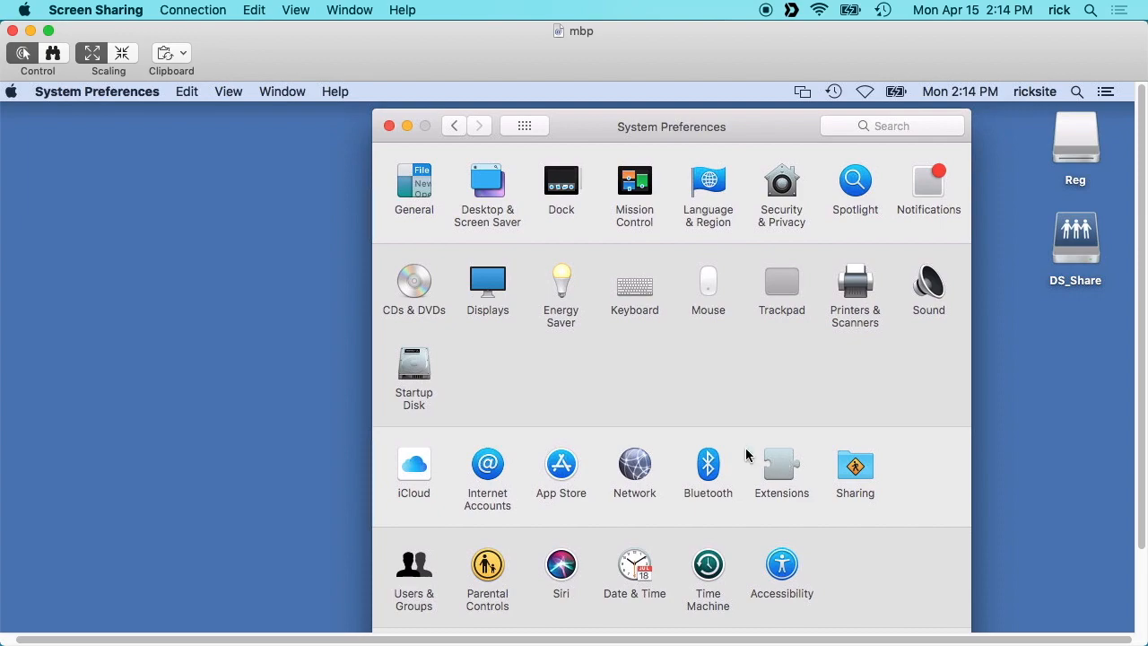
mouse_move(678, 320)
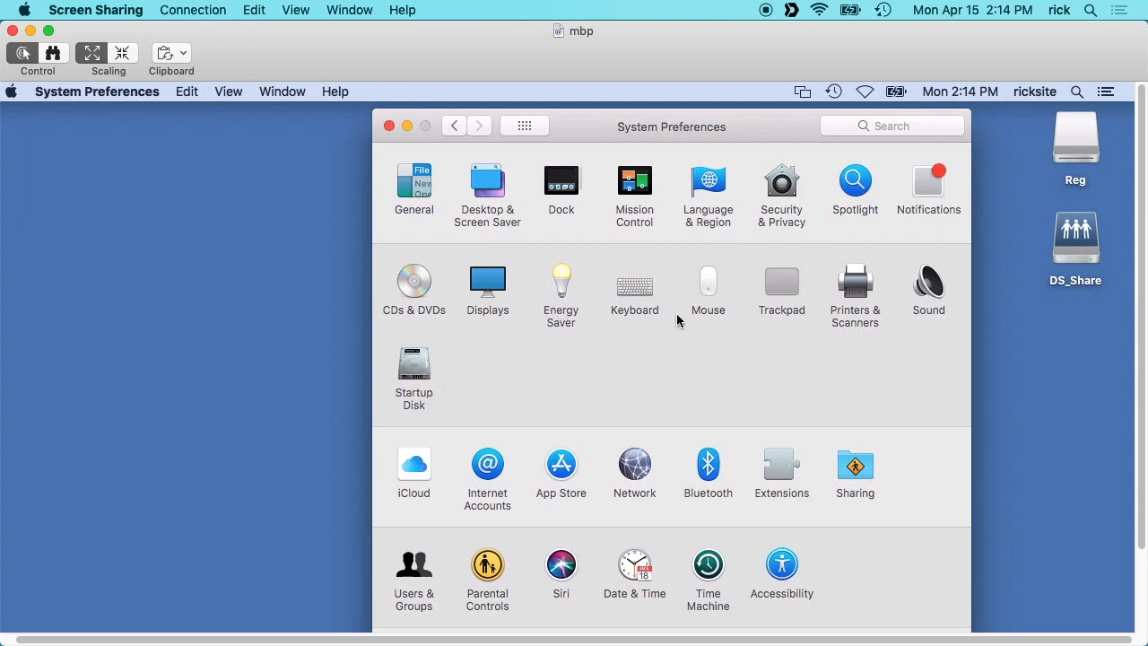
left_click(634, 464)
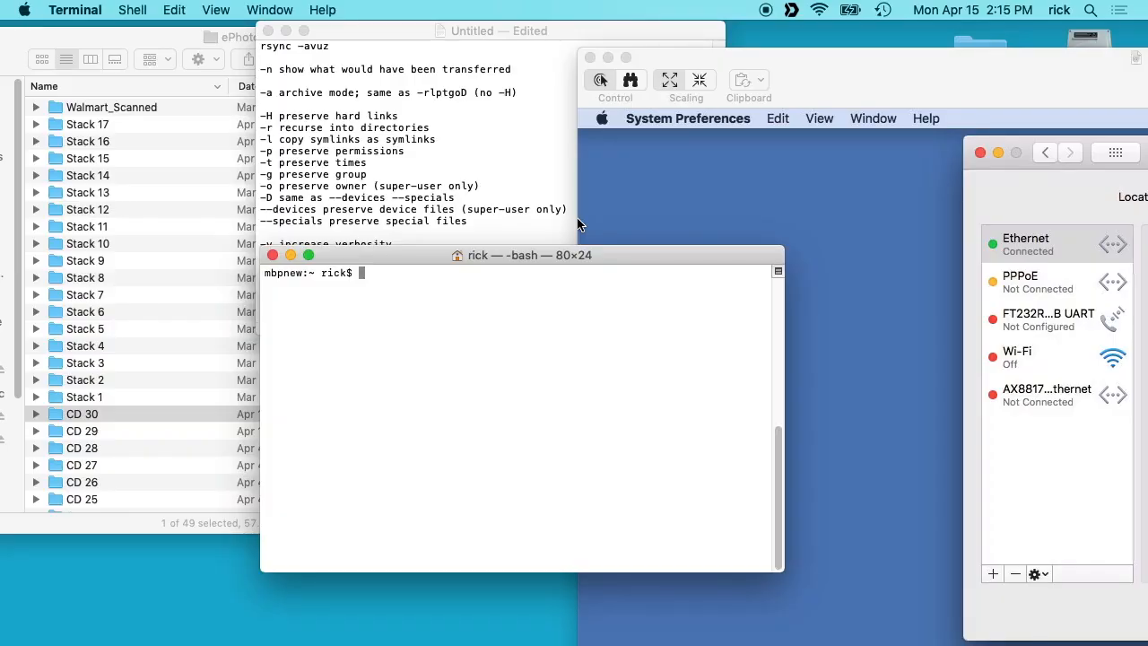
type("ssh")
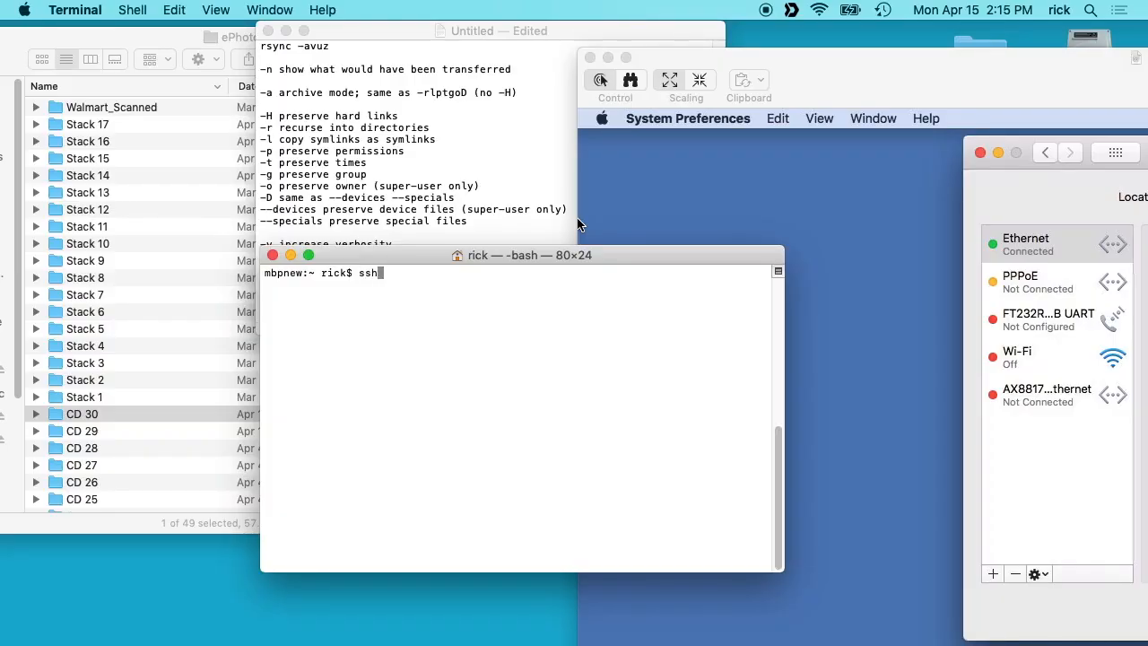
type("ricksite@")
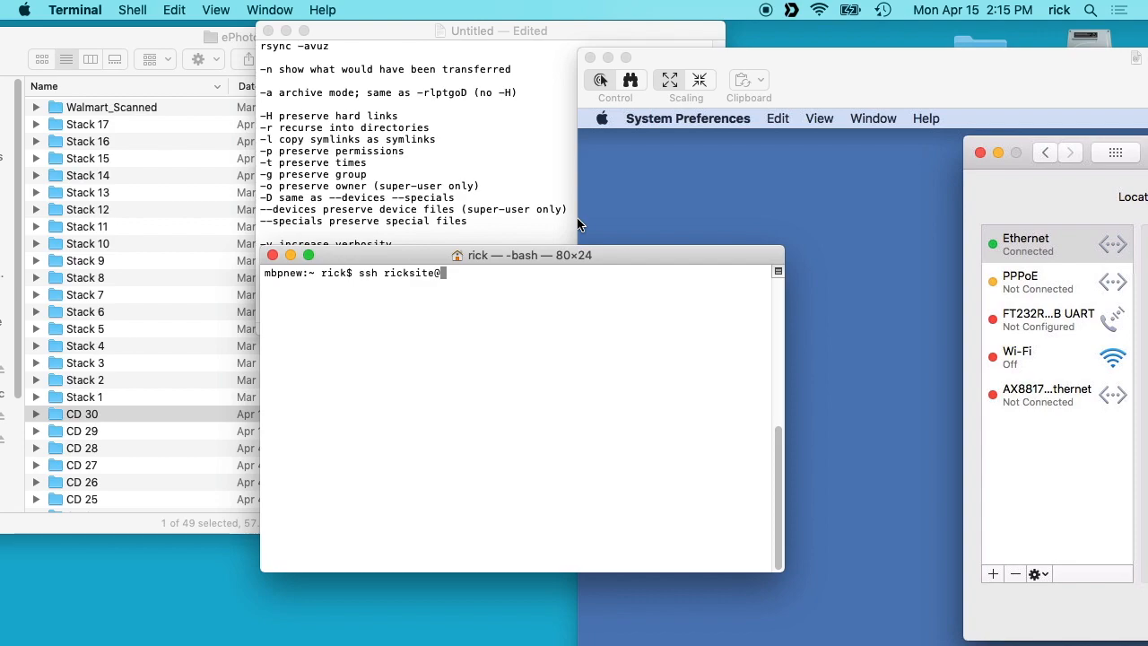
type("18")
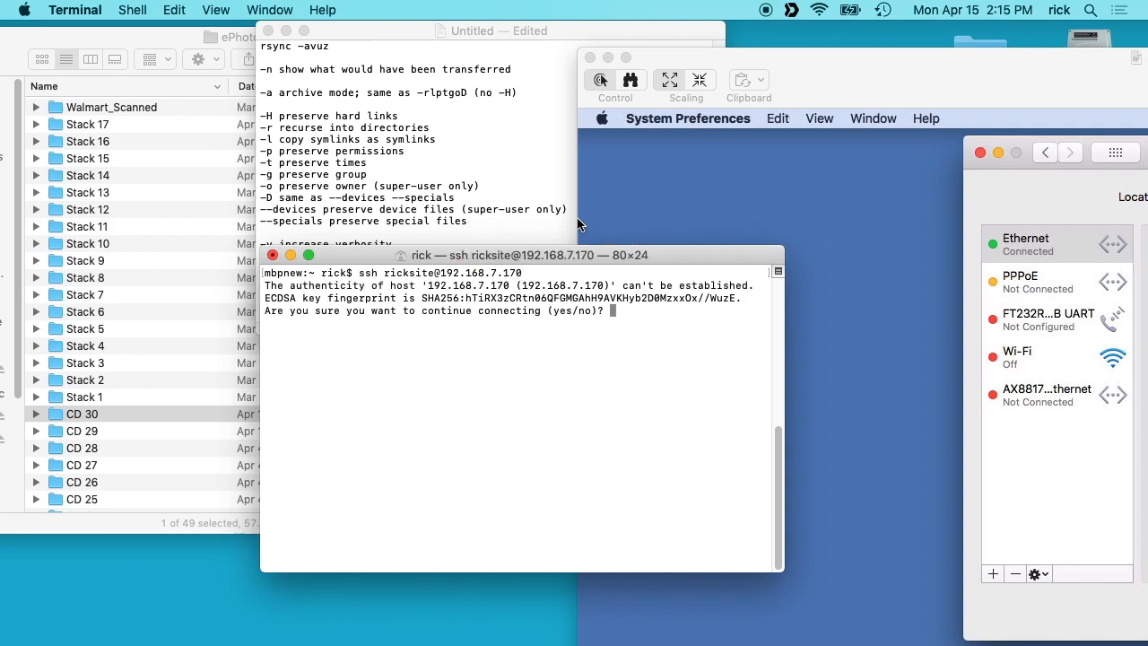
type("yes")
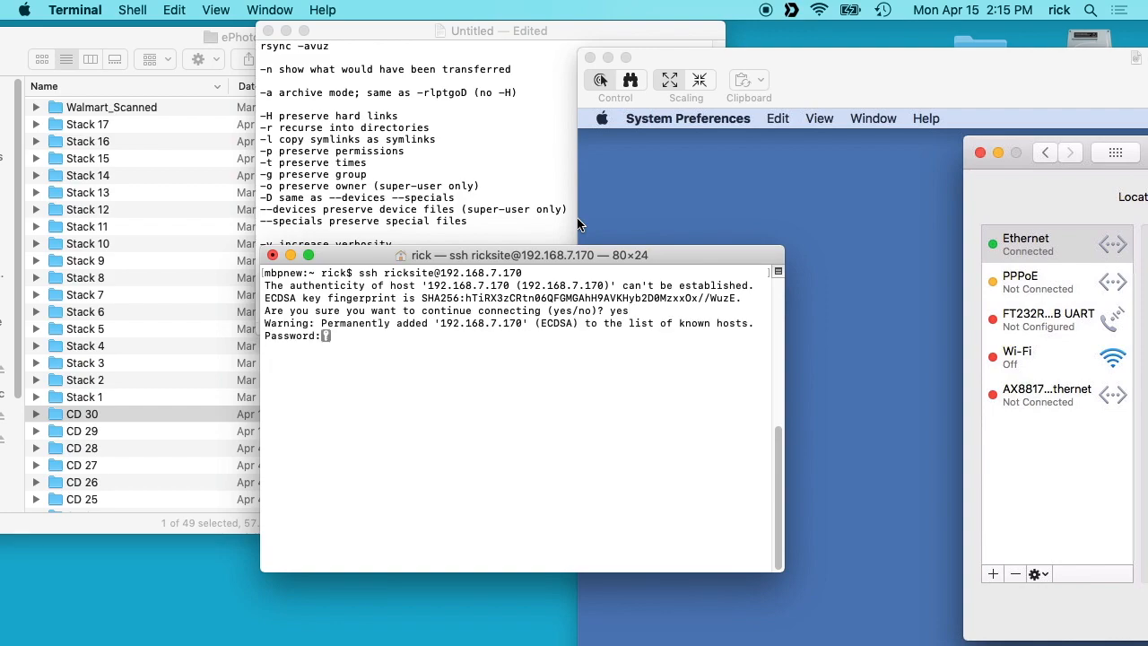
key("enter")
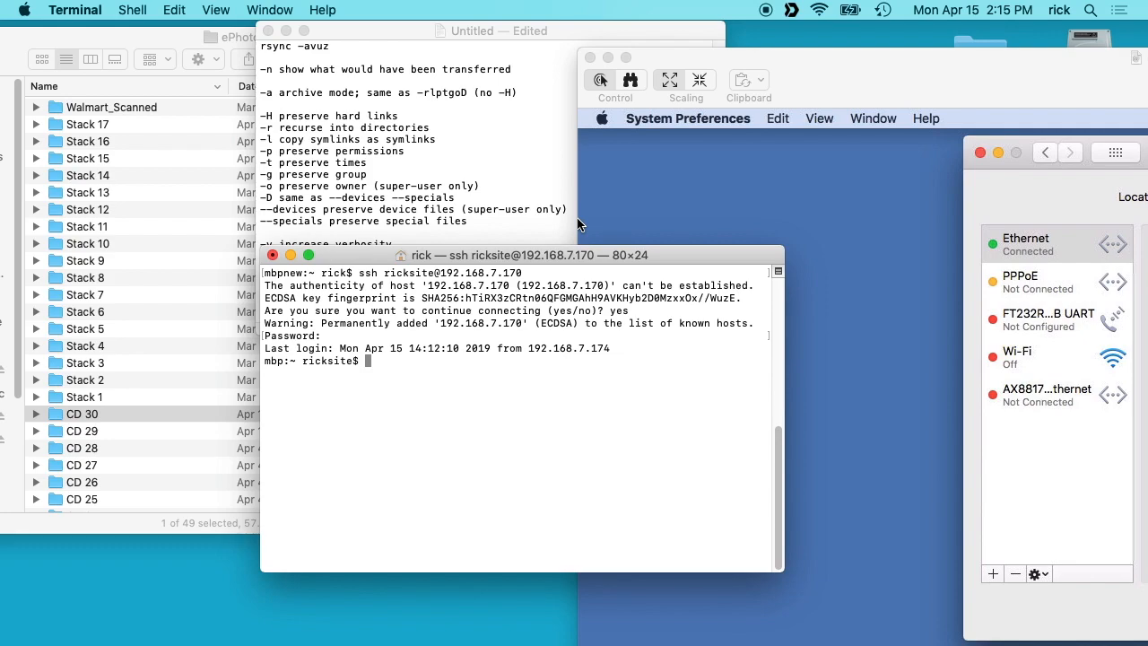
type("exit")
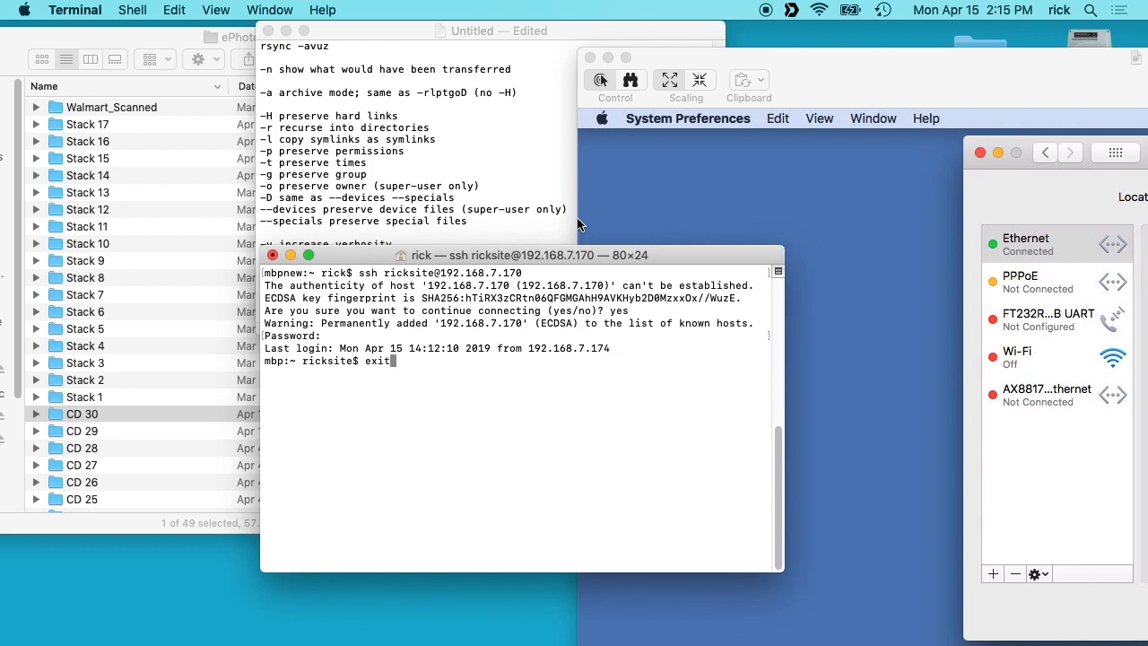
key("Return")
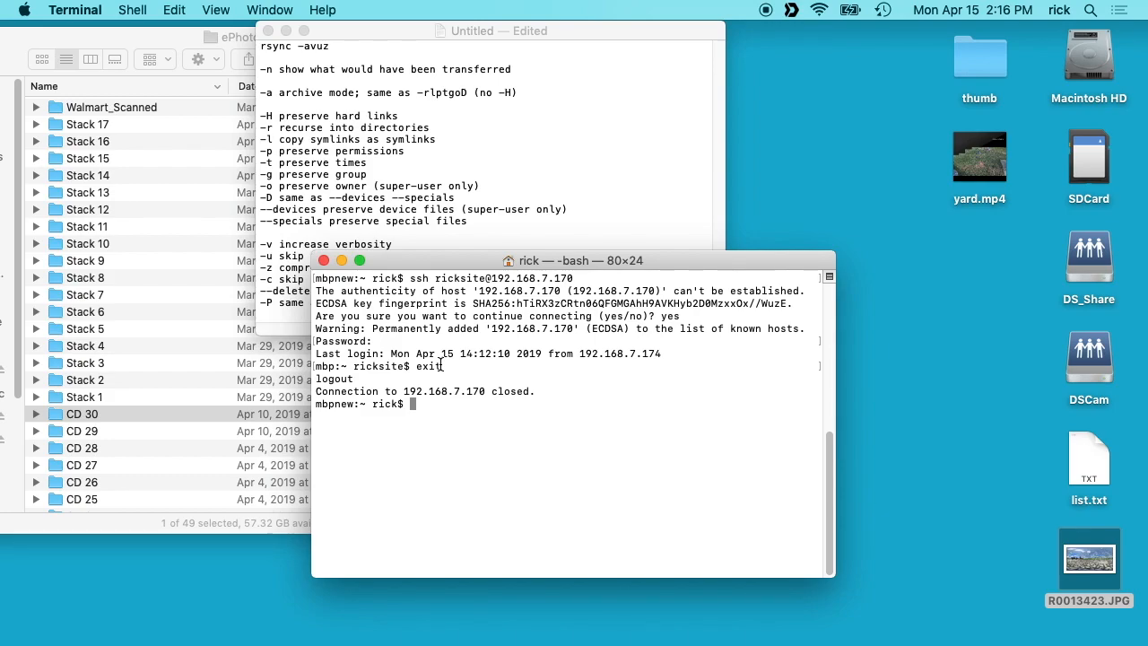
- Clear the screen and begin an rsync -navuz dry-run command
type("cl")
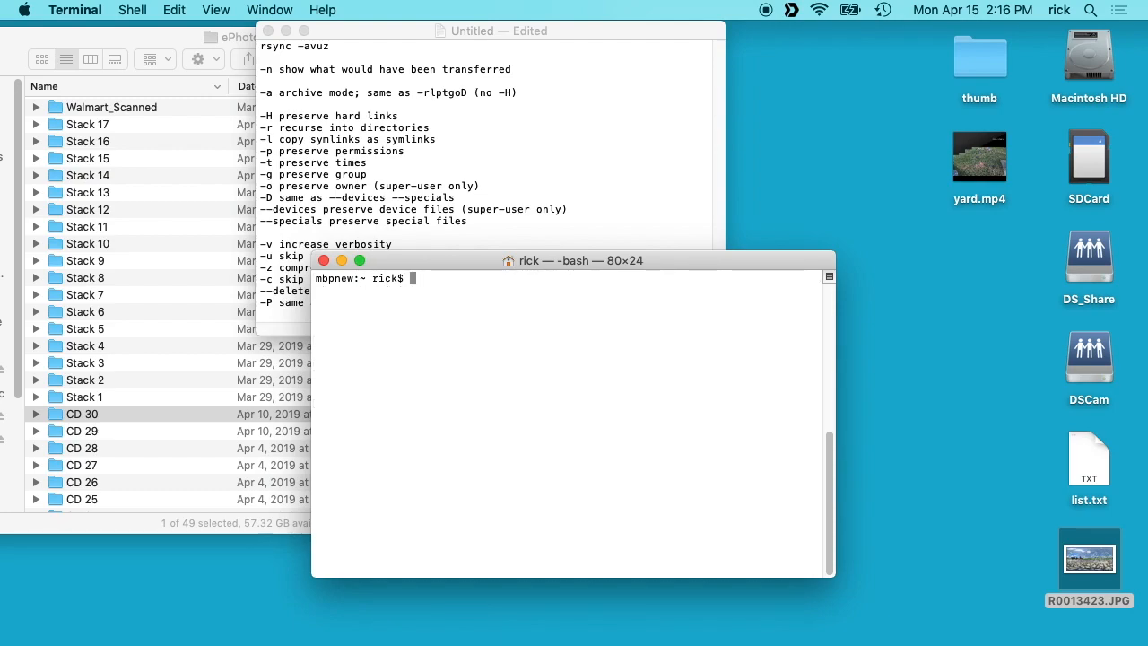
type("rsync")
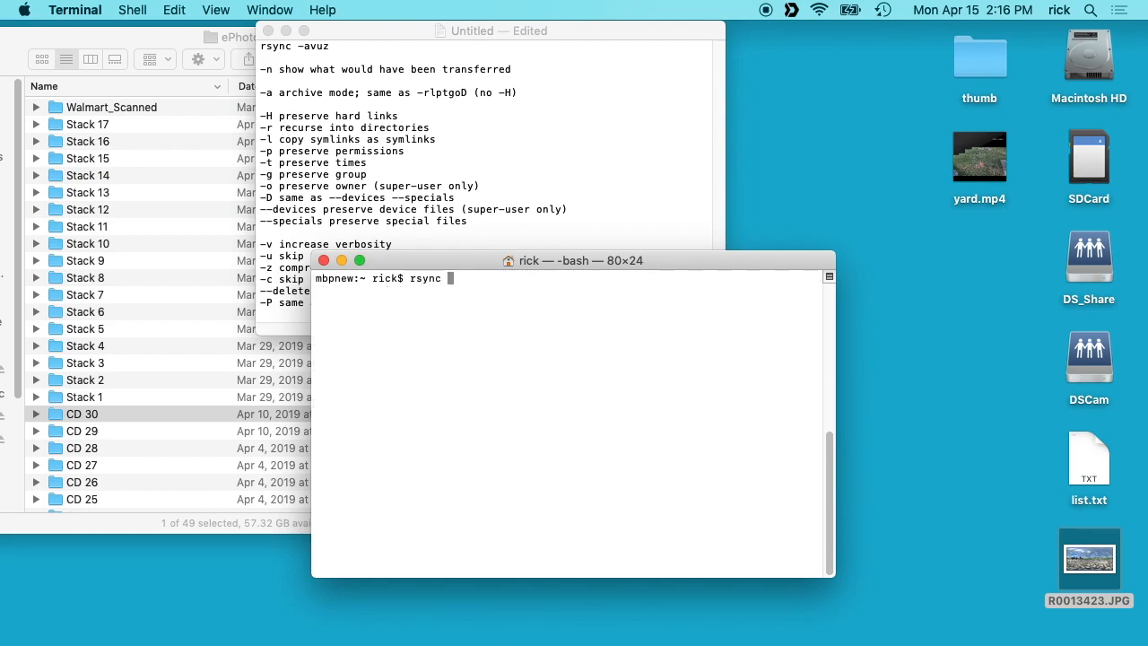
type("-n")
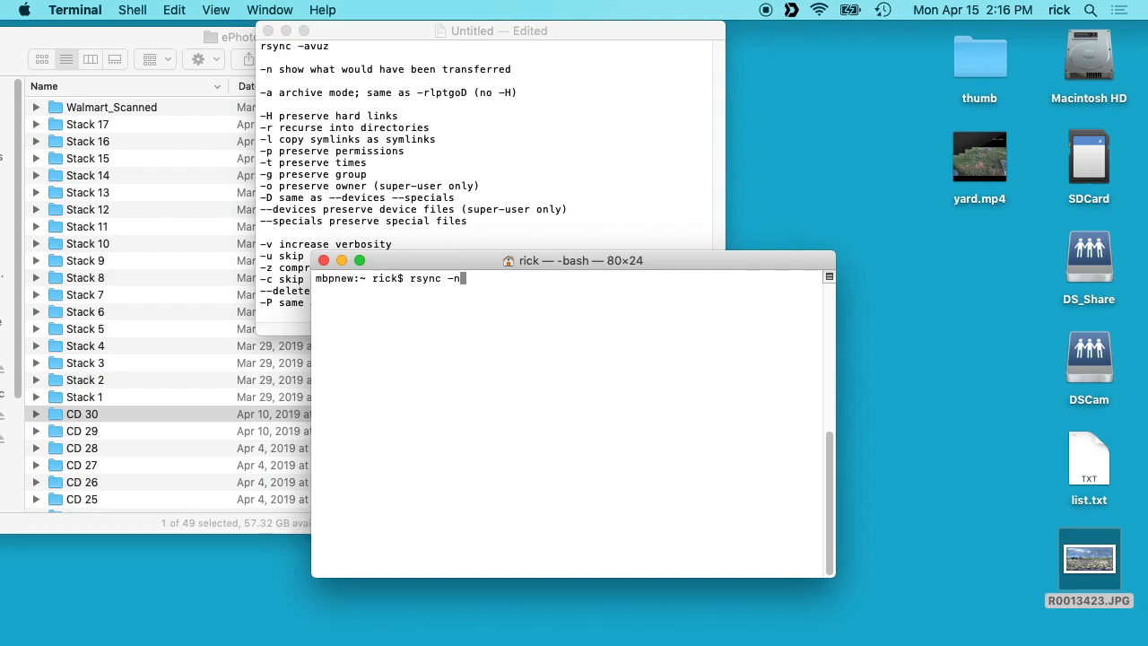
type("a")
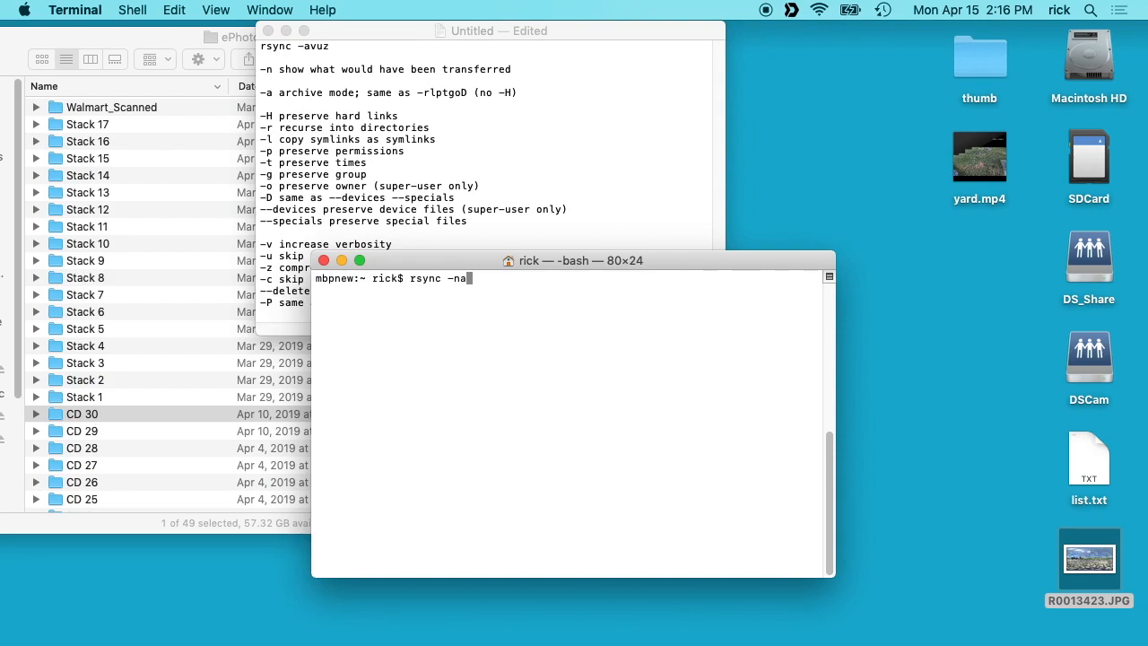
mouse_move(643, 392)
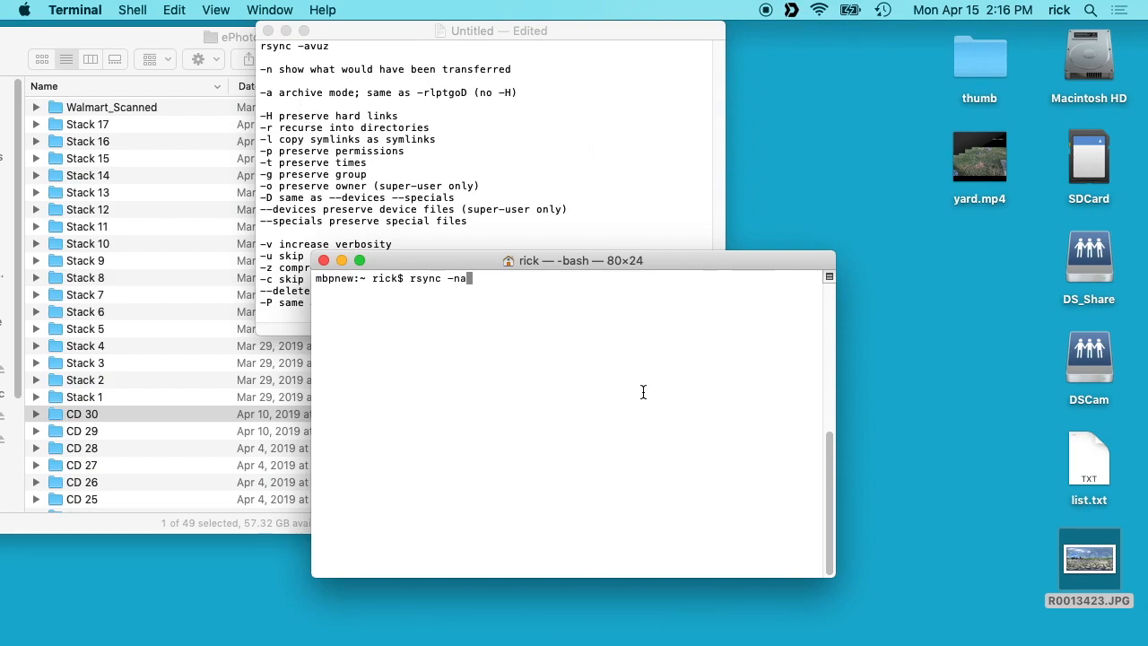
type("v")
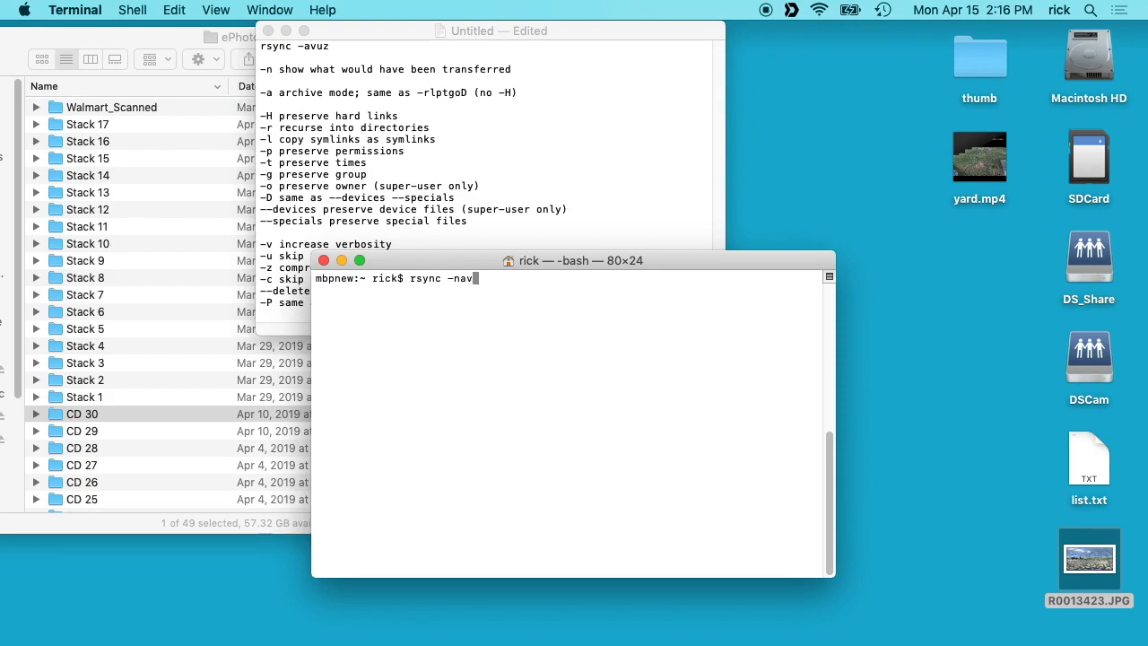
type("u")
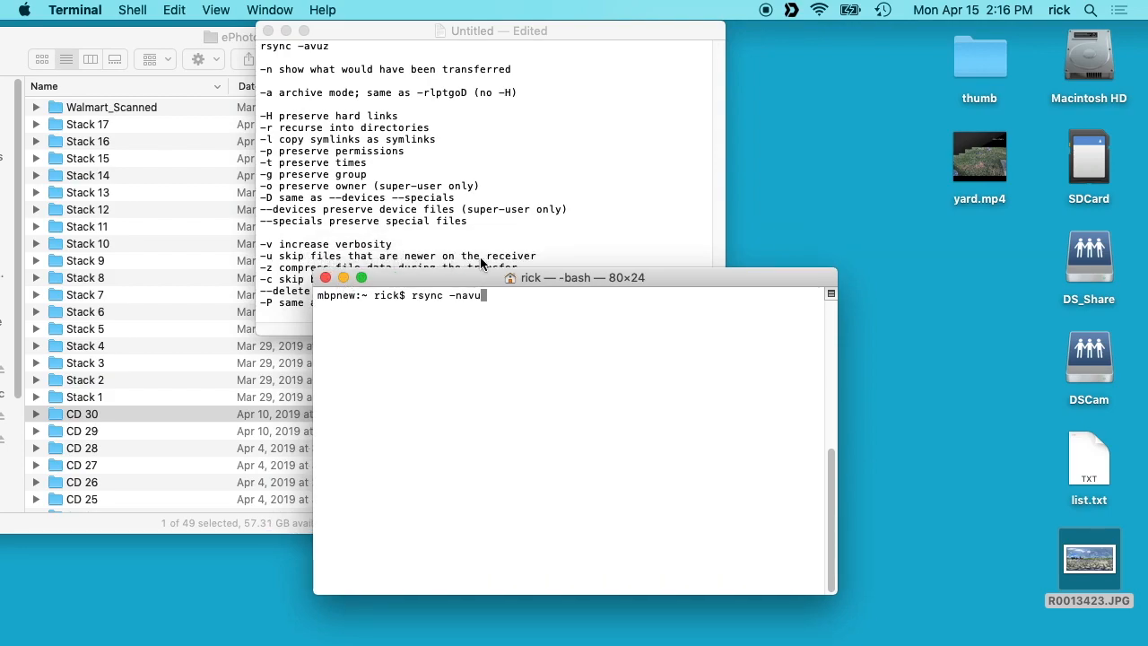
type("z")
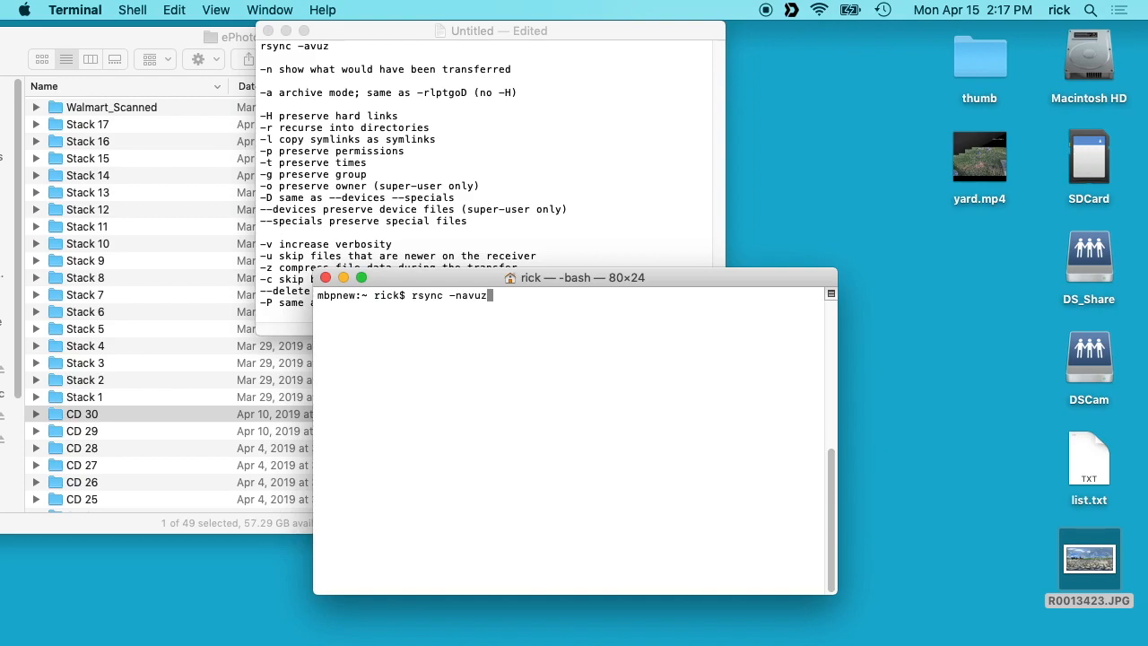
- Dry-run syncing ~/Documents/ePhoto_Doc with --delete to 192.168.7.170:~/Desktop/, then recall it without -n
type("--delete")
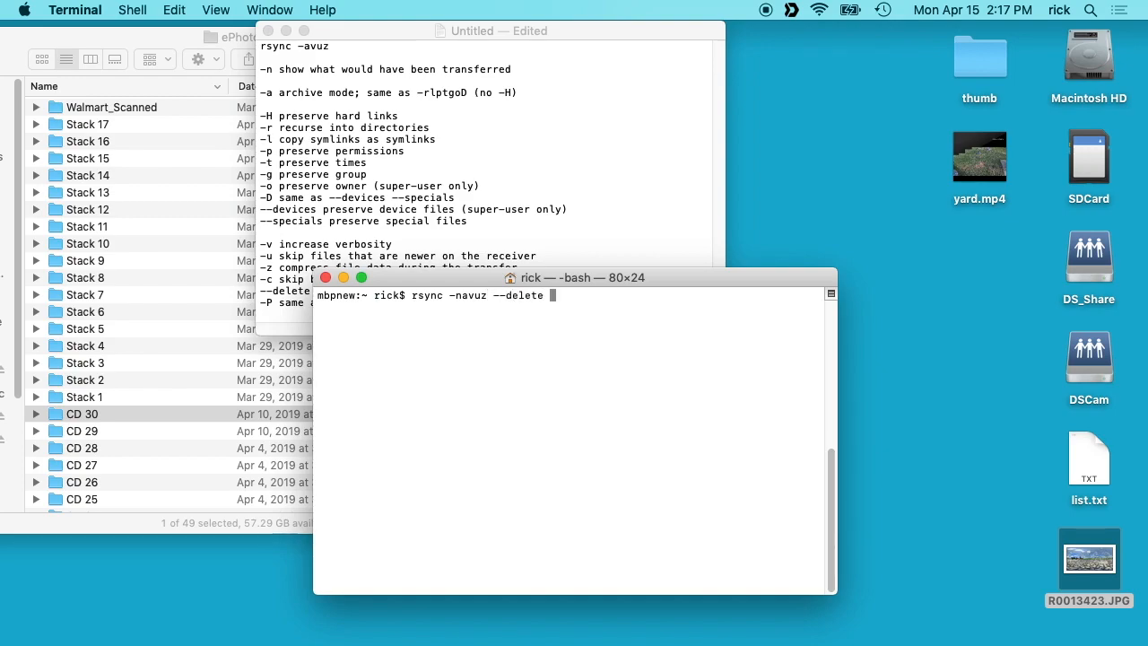
type("~/Documents/e")
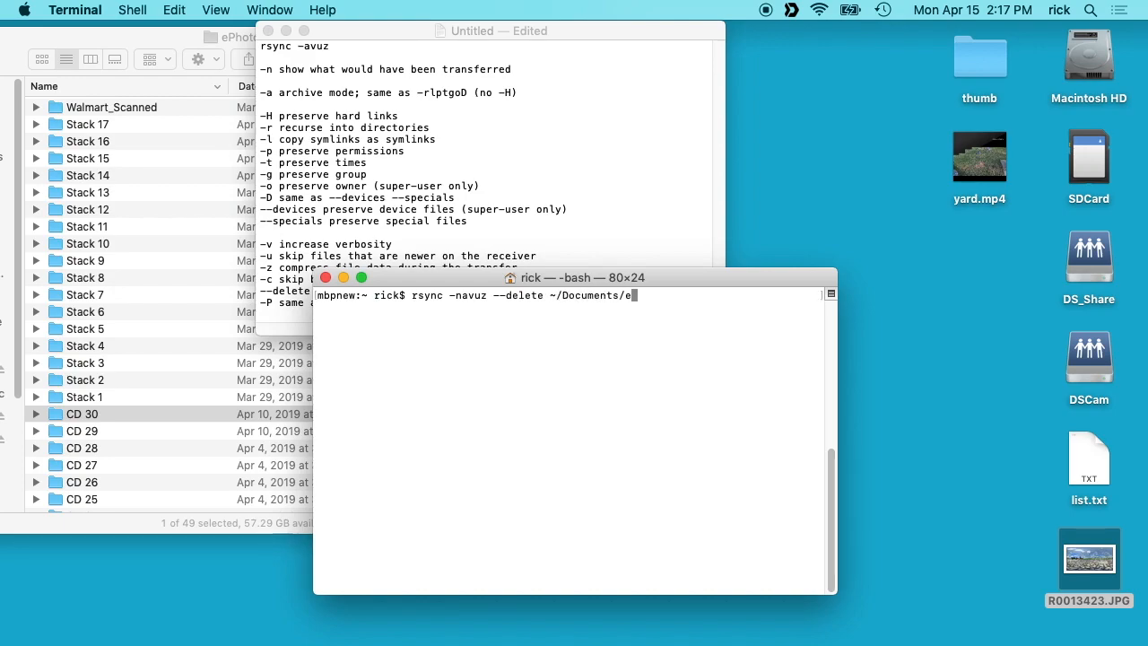
type("Photo_Doc/")
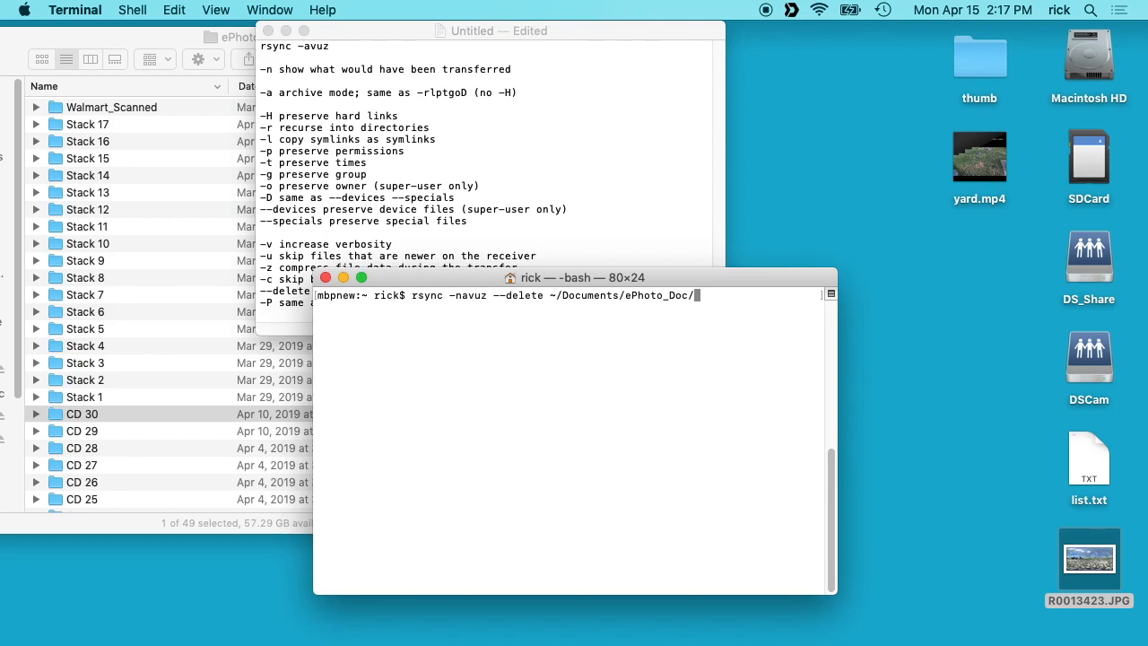
key("Backspace")
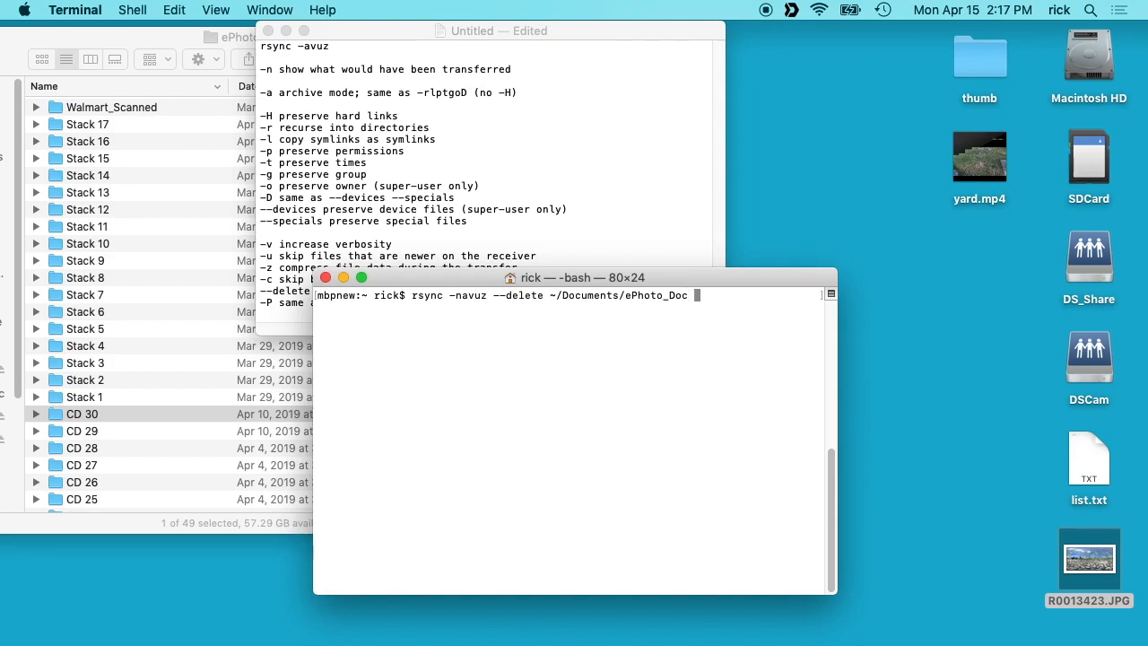
type("ricksite@1")
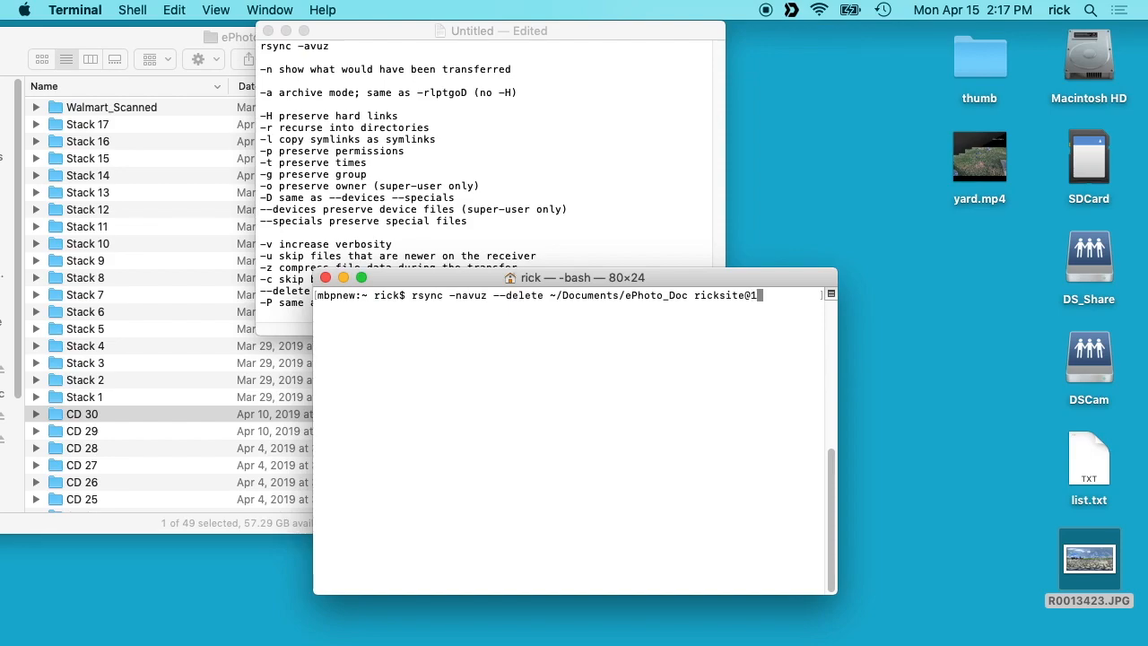
type(":192.168.7.170:~/Desktop")
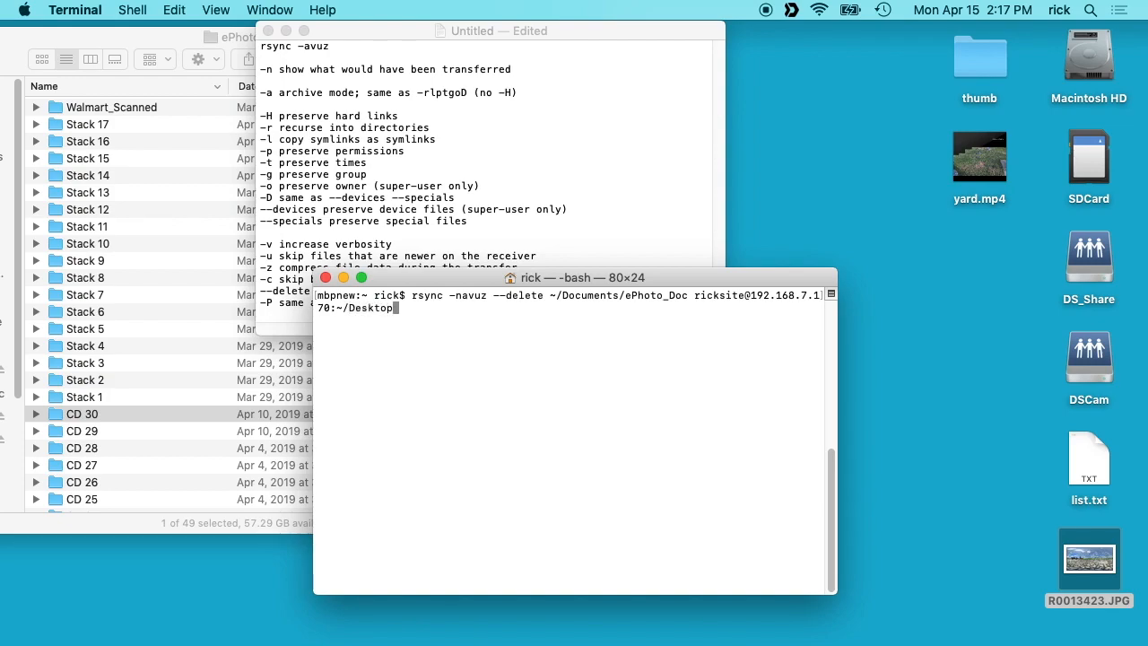
type("/")
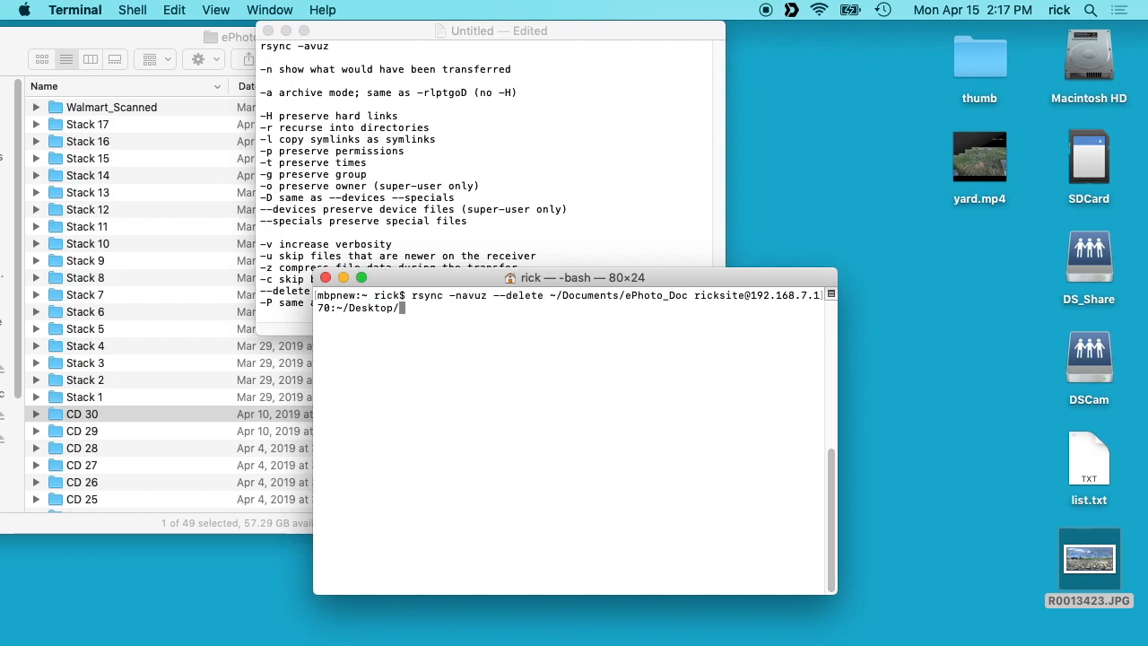
key("Return")
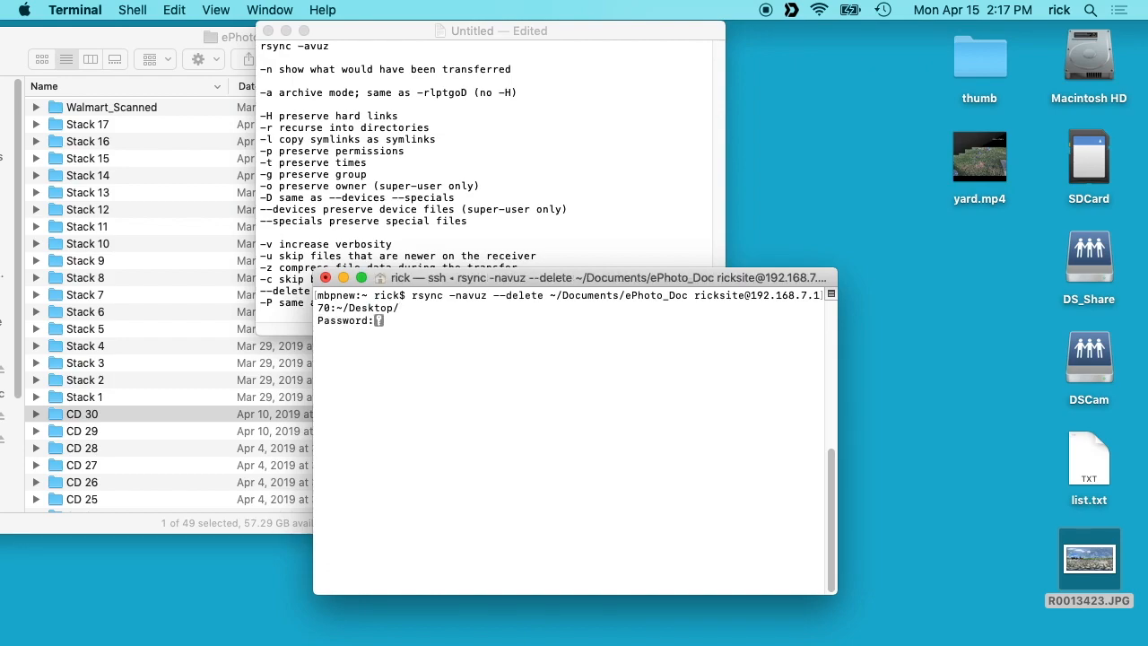
key("Return")
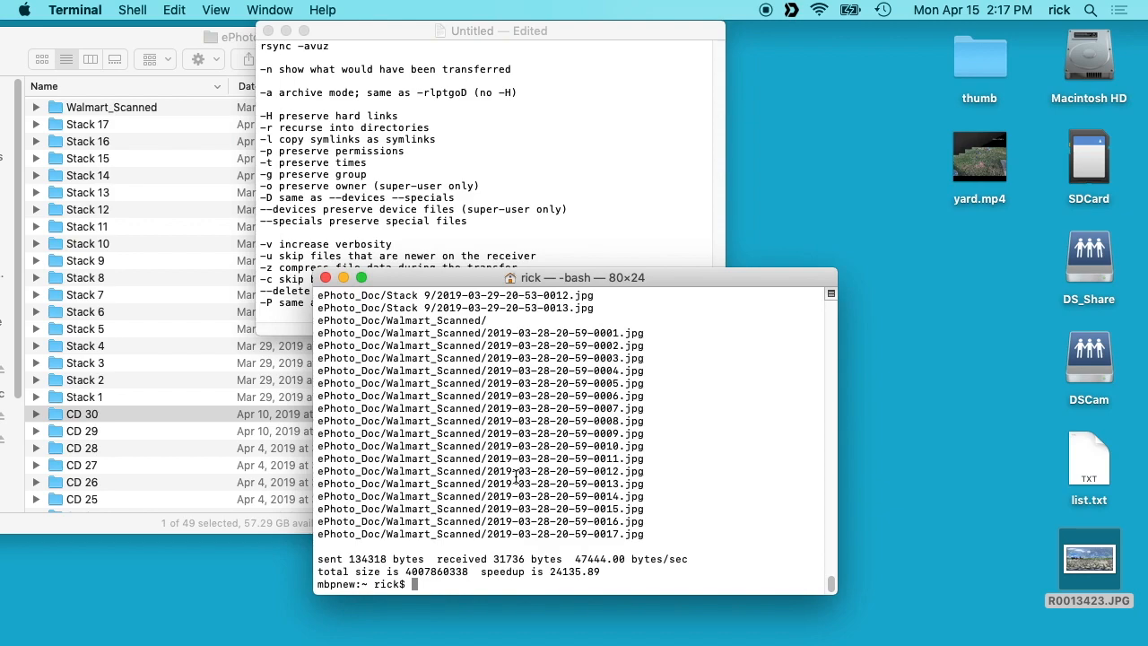
type("rsync -navuz --delete ~/Documents/ePhoto_Doc ricksite@192.168.7.170:~/Desktop/")
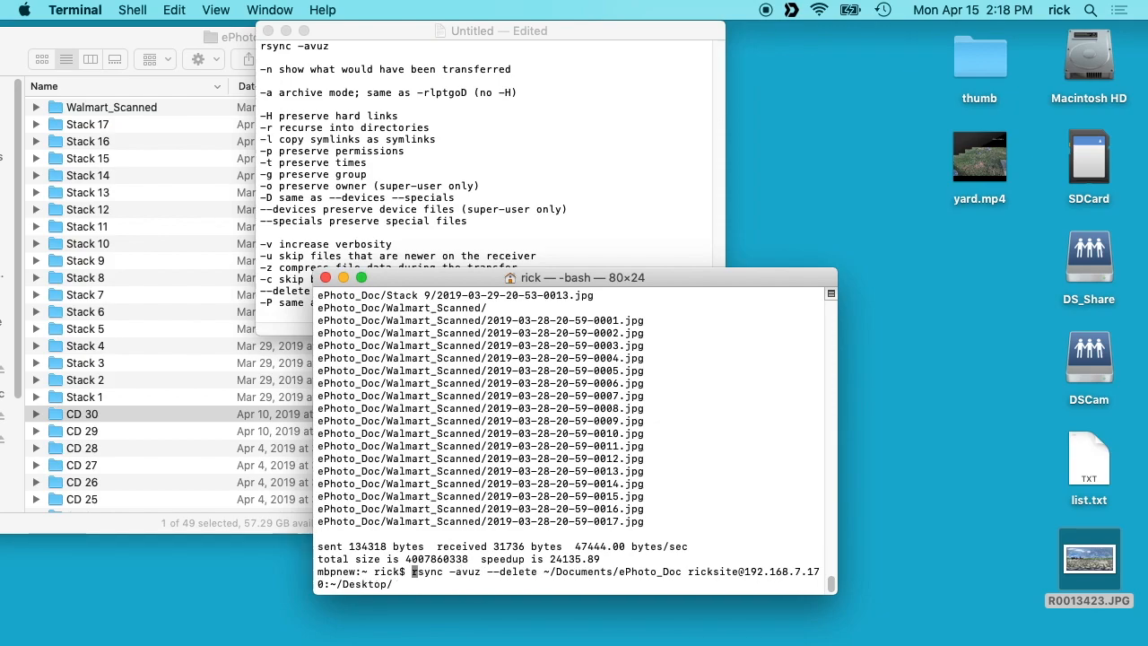
- Run the real rsync prefixed with time, enter the password, and abort it partway
type("time")
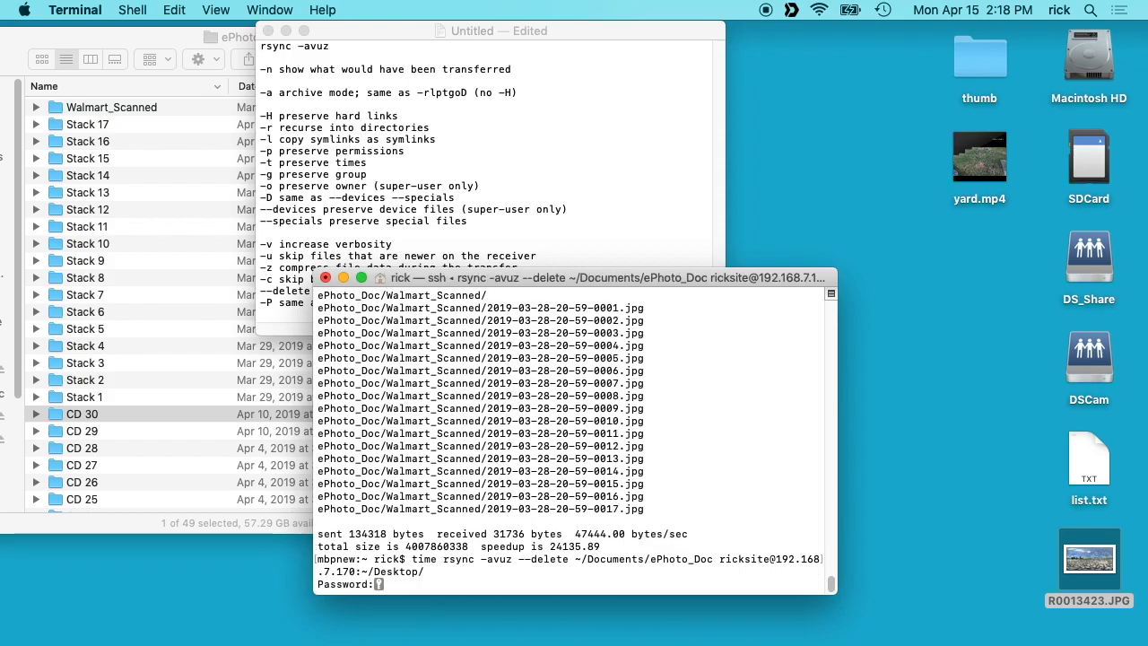
key("enter")
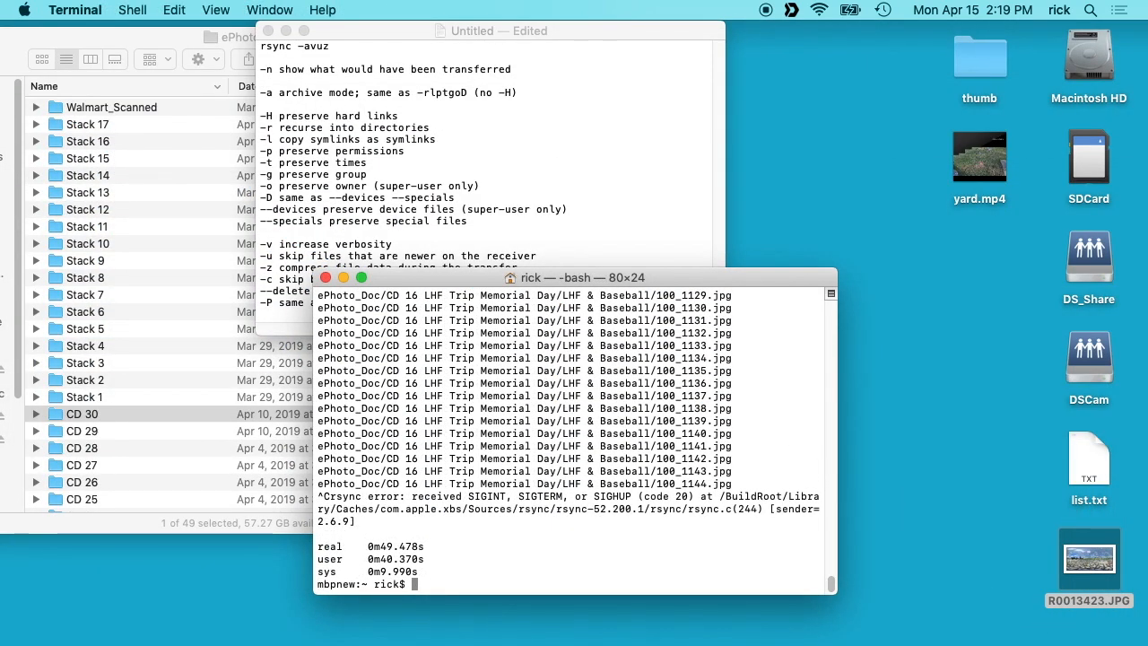
mouse_move(386, 543)
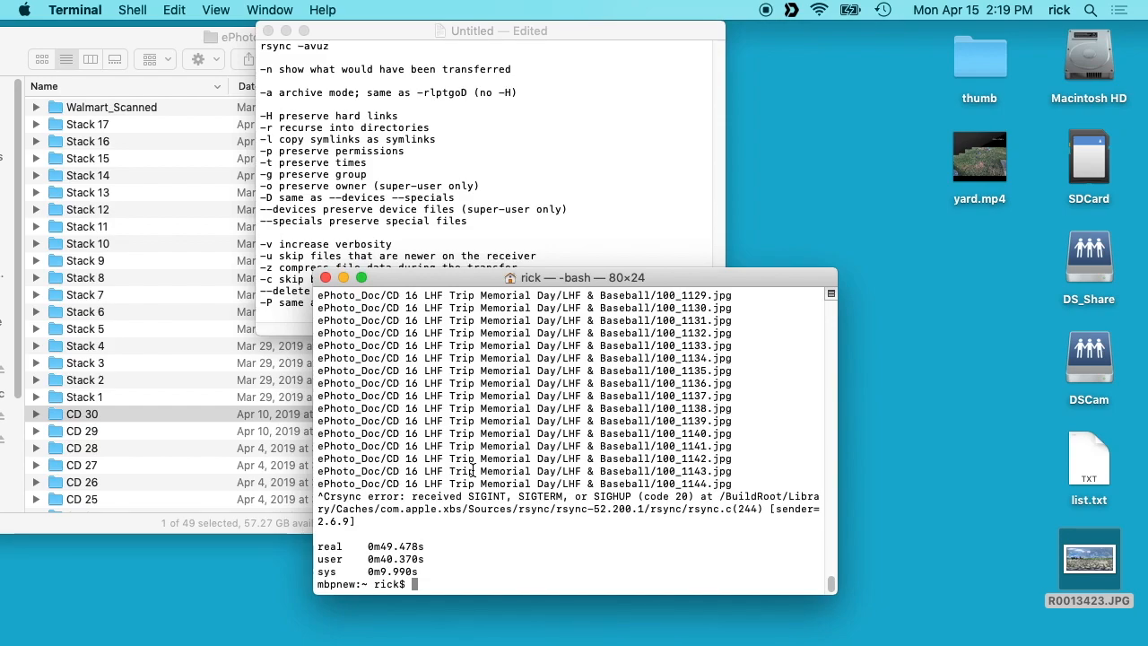
type("time rsync -avuz --delete ~/Documents/ePhoto_Doc ricksite@192.168.7.170:~/Desktop/")
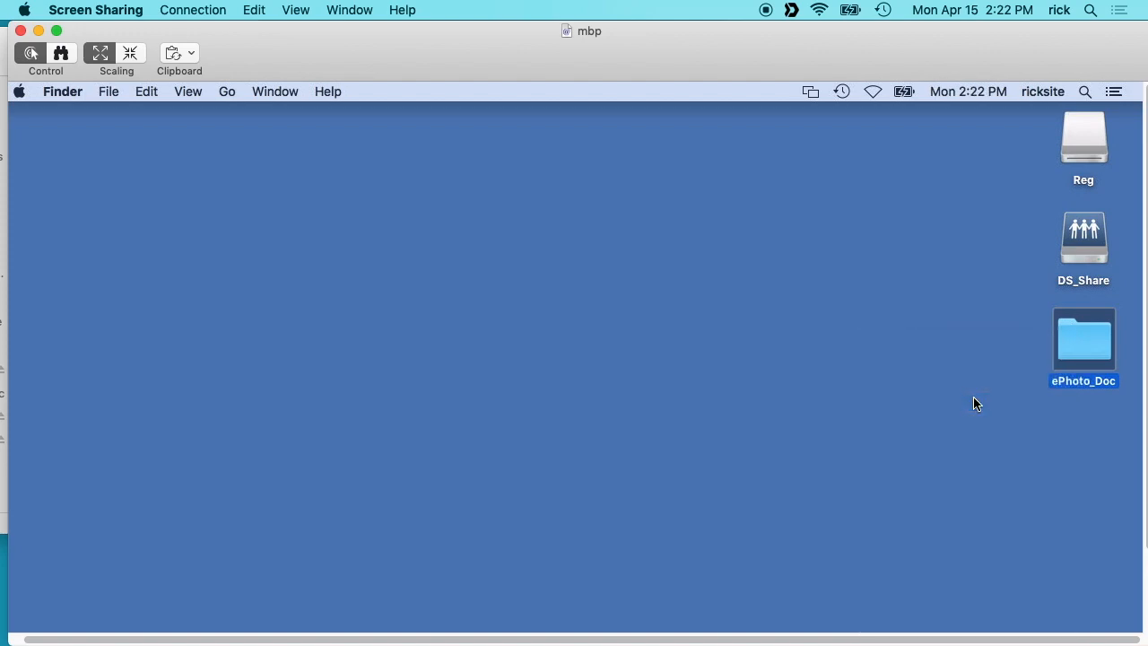
- Open a fresh local Terminal window beside the remote Screen Sharing view
key("cmd+i")
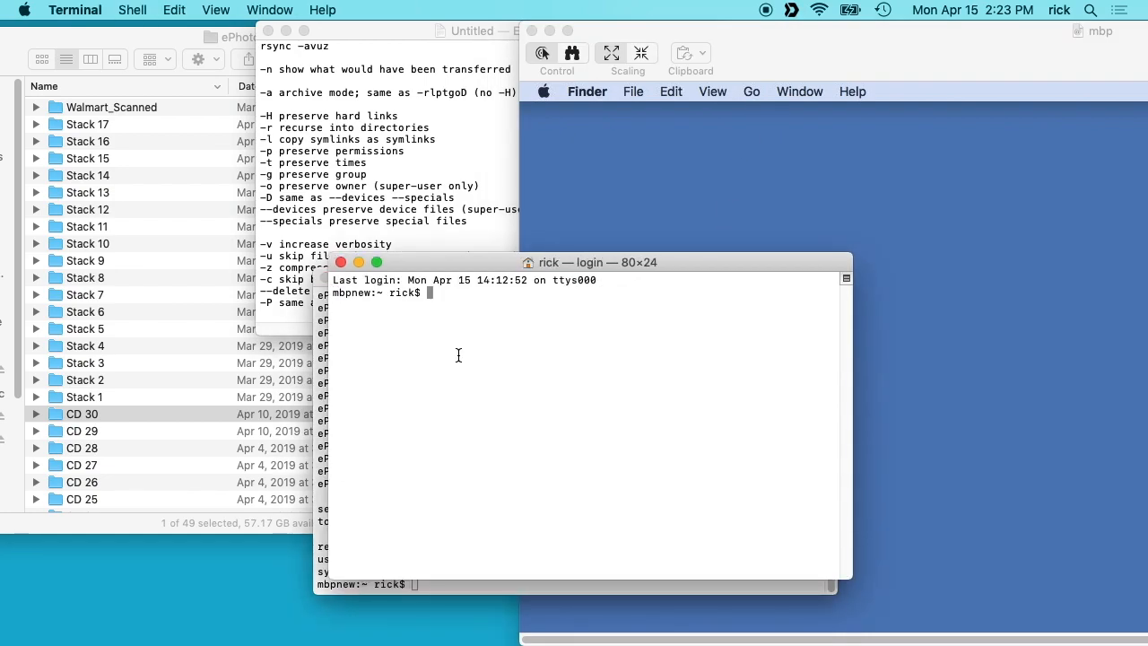
- Run whoami and ipconfig to find the local user name and network address
type("whoami")
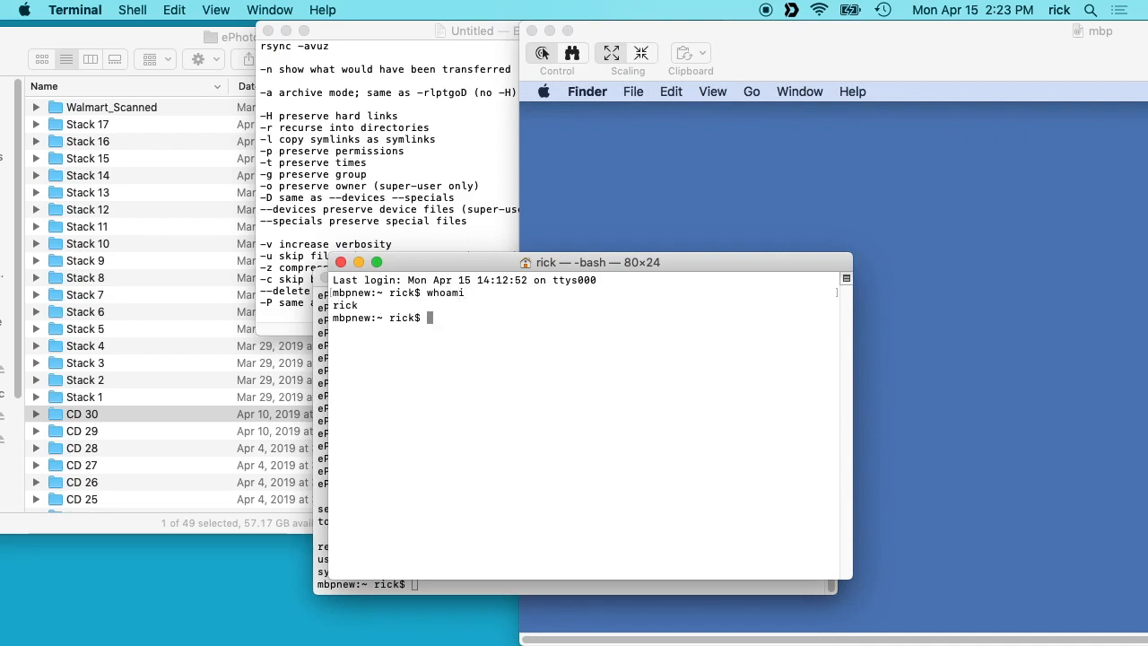
type("ipconfig")
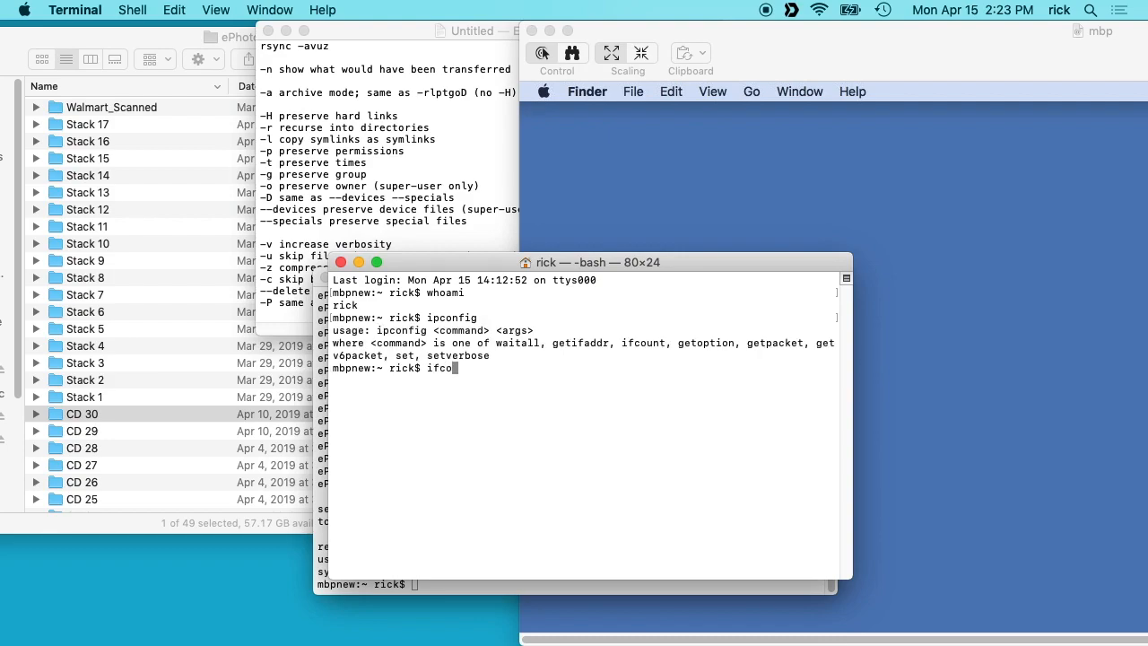
key("Return")
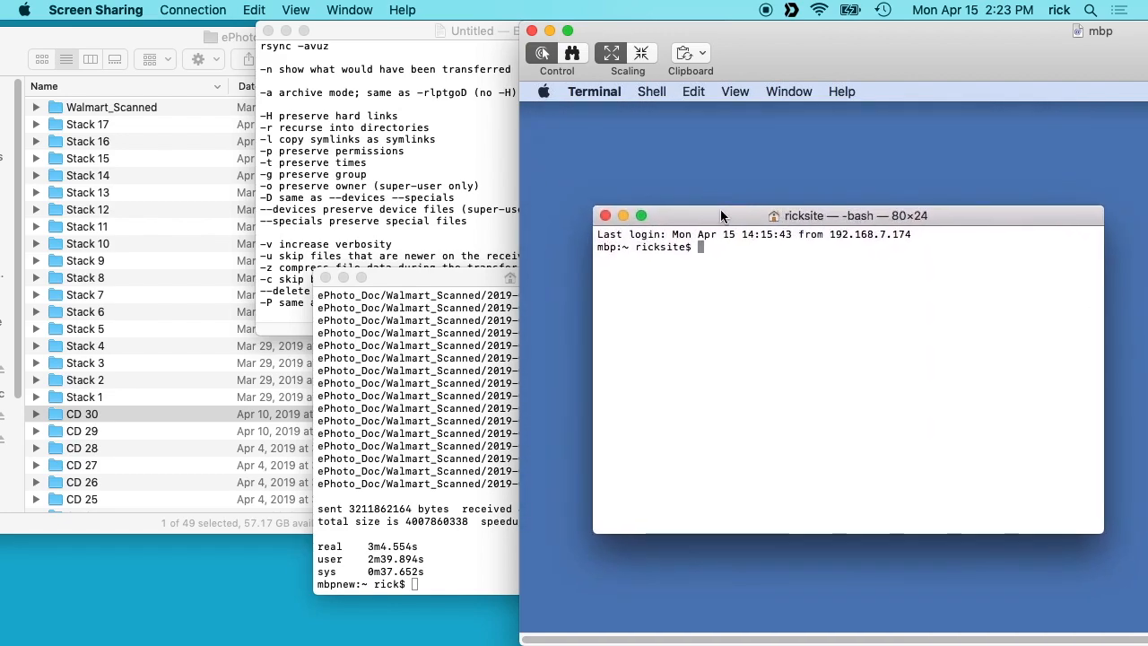
- In the remote Terminal, type rsync -avuz --delete pulling from 192.168.7.174:~/Documents/
type("rsync -")
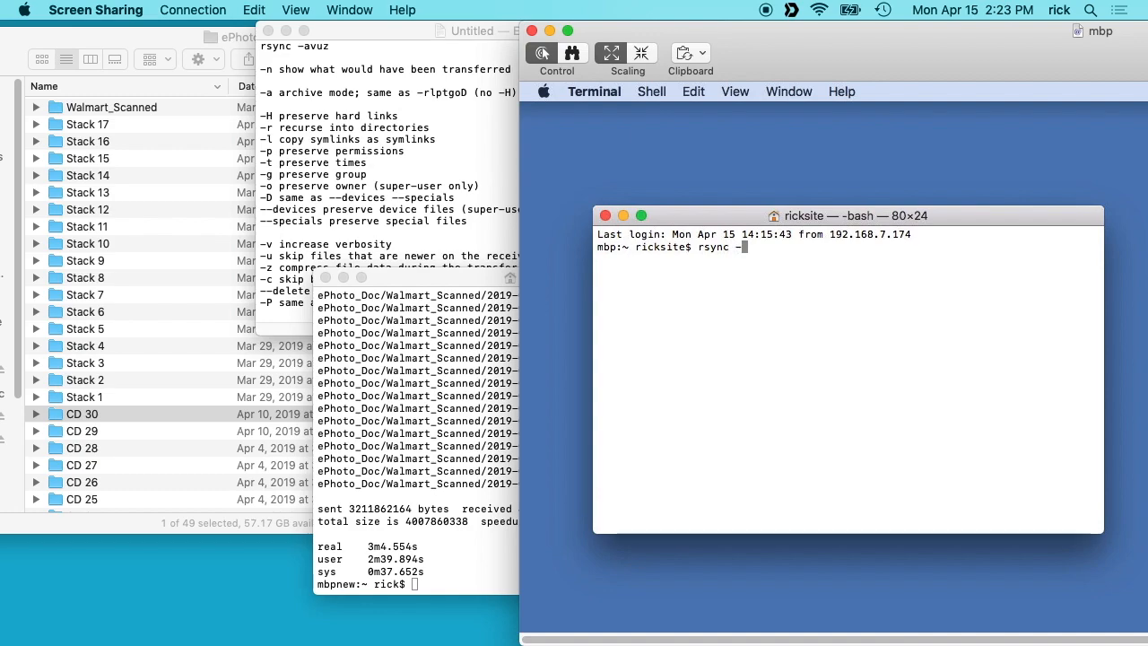
type("avuz")
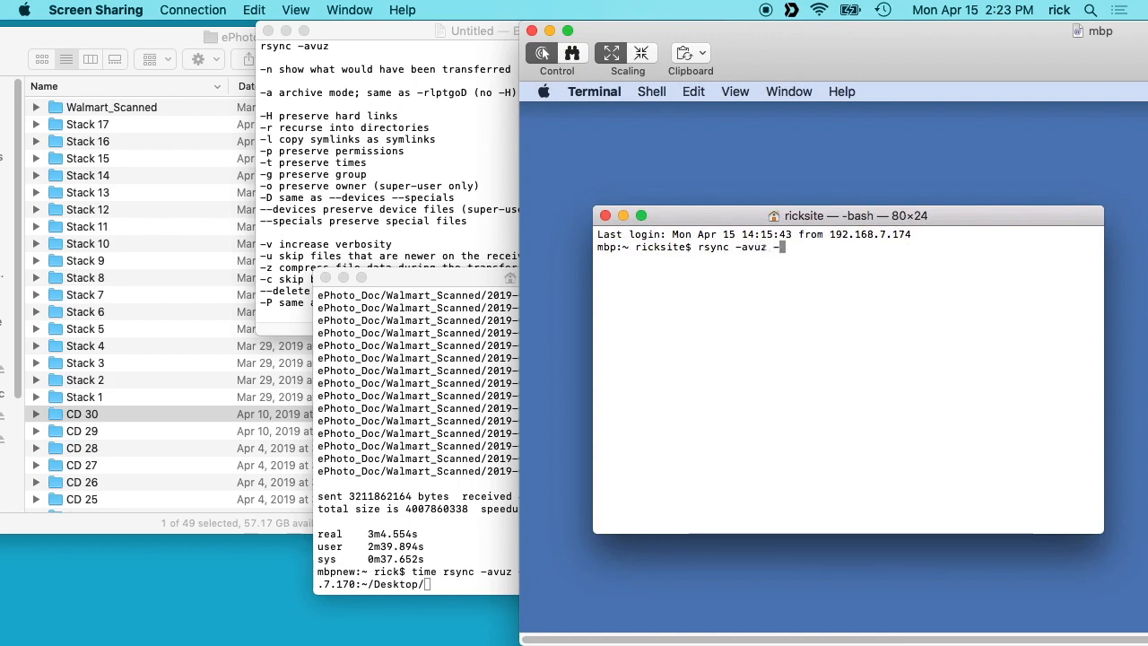
type("--da")
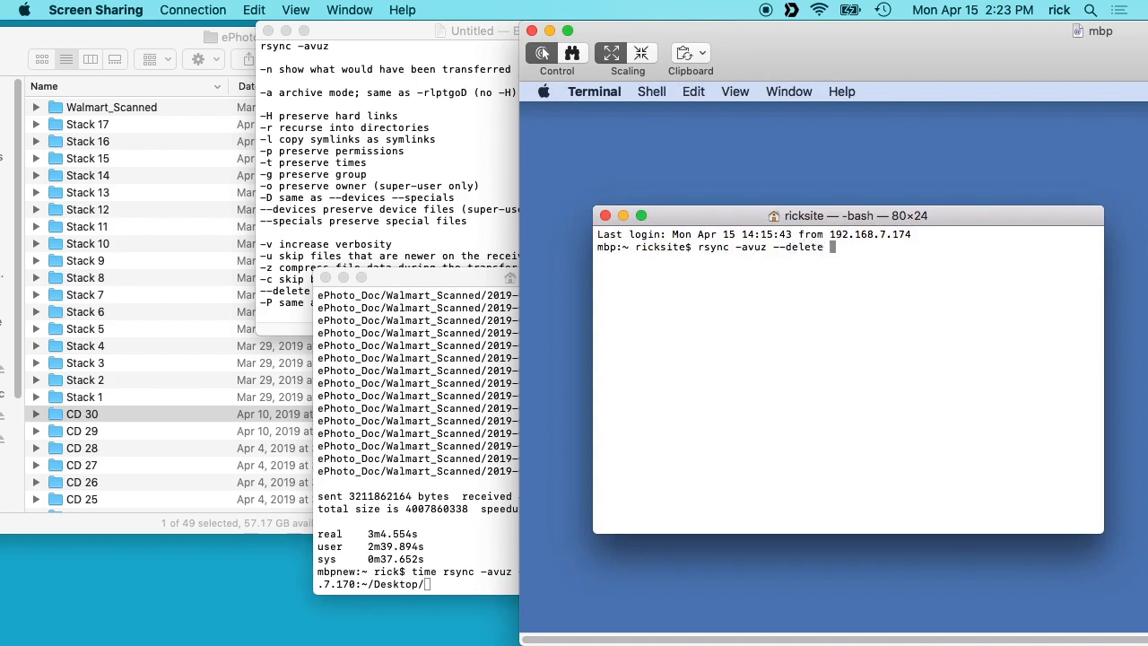
mouse_move(820, 284)
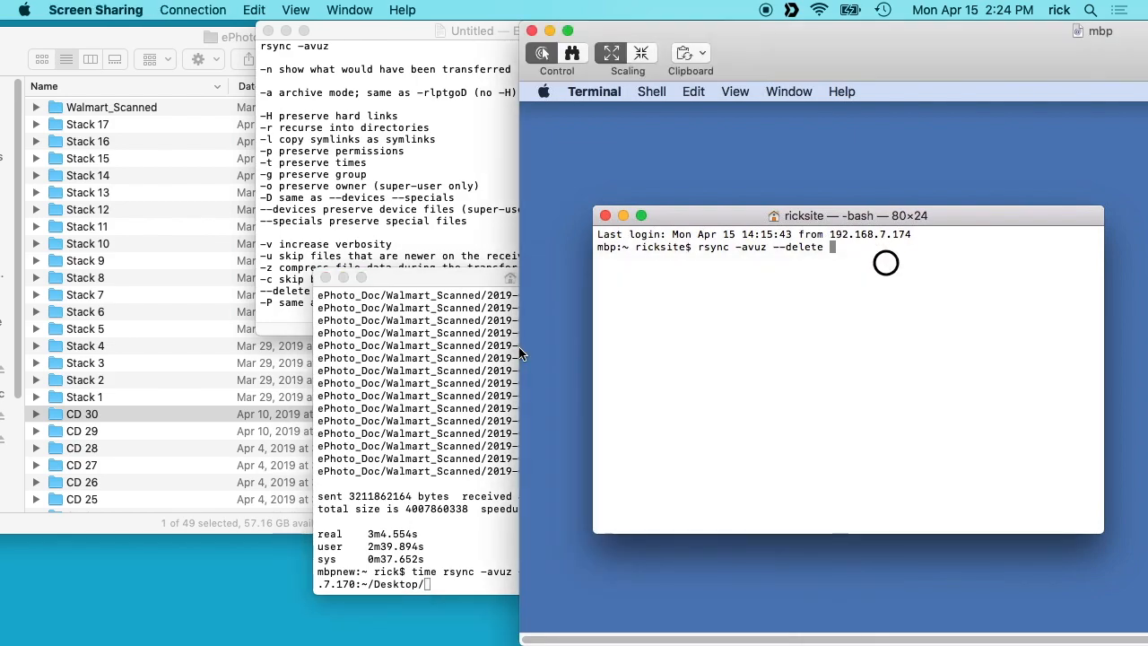
type("ricke")
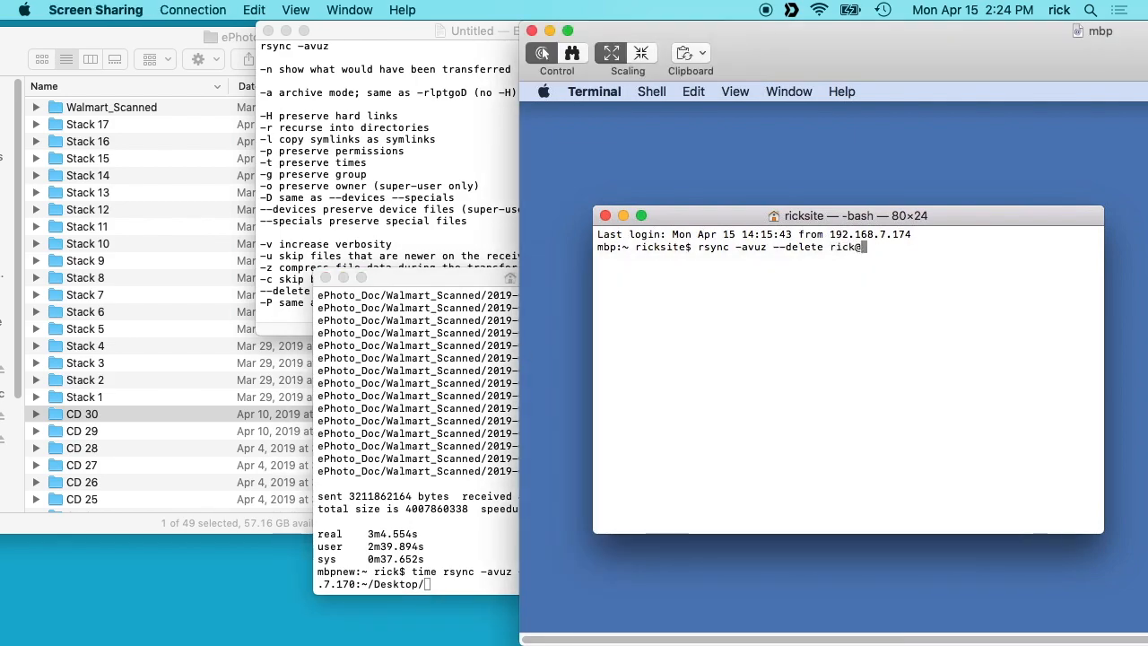
type("@192.")
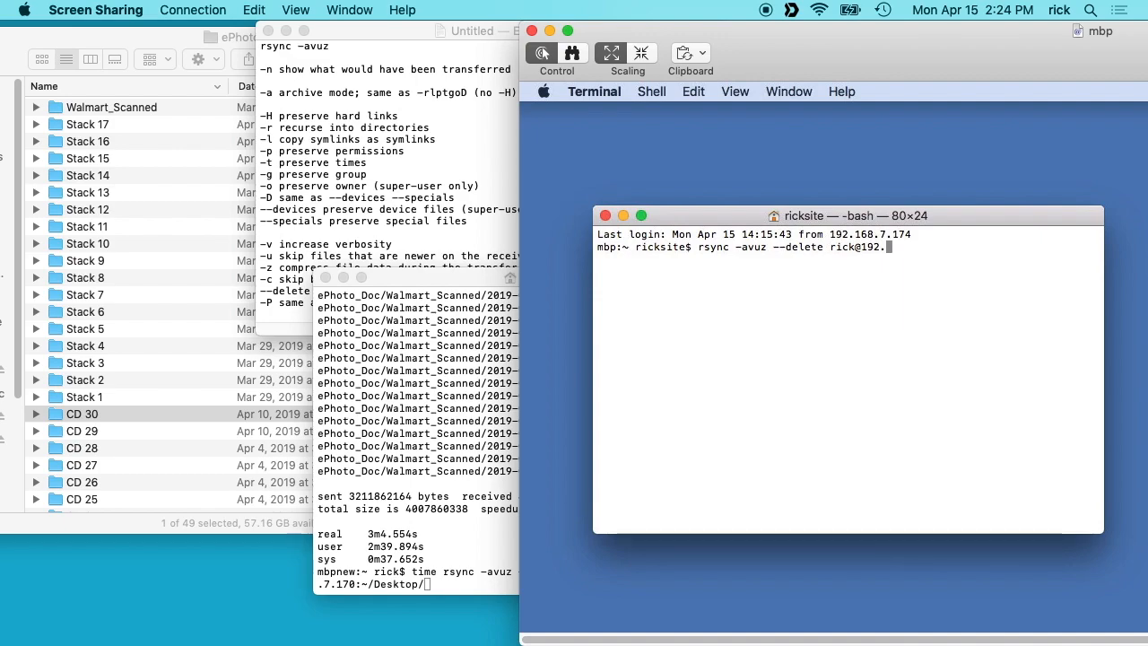
type("168.7.")
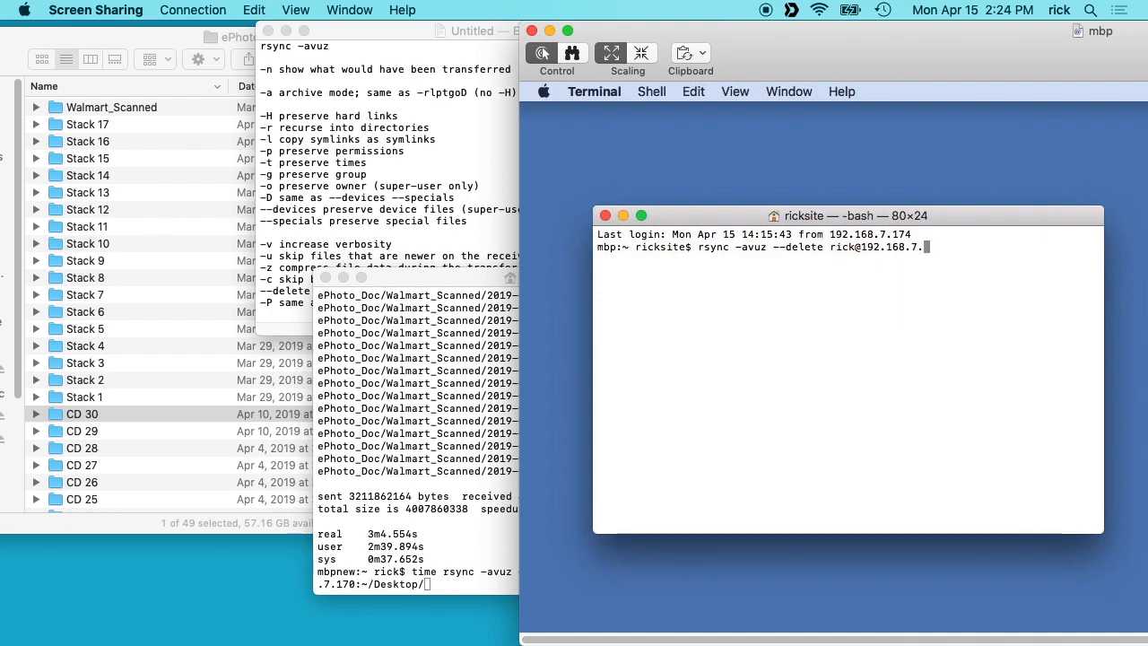
type("174:~/")
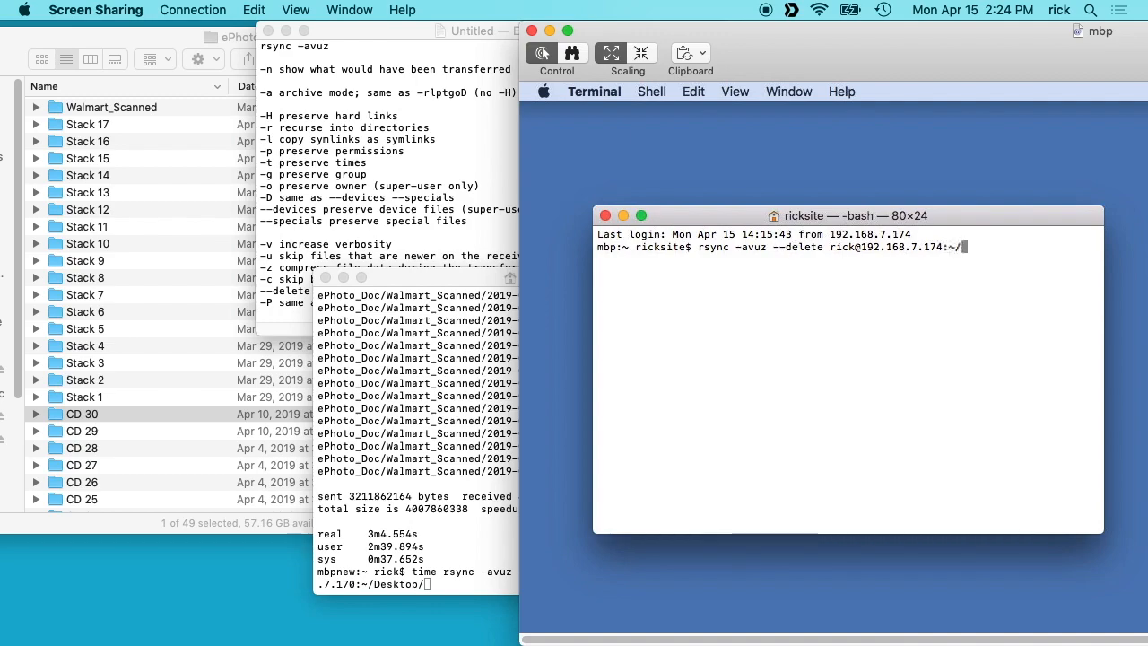
type("Documents")
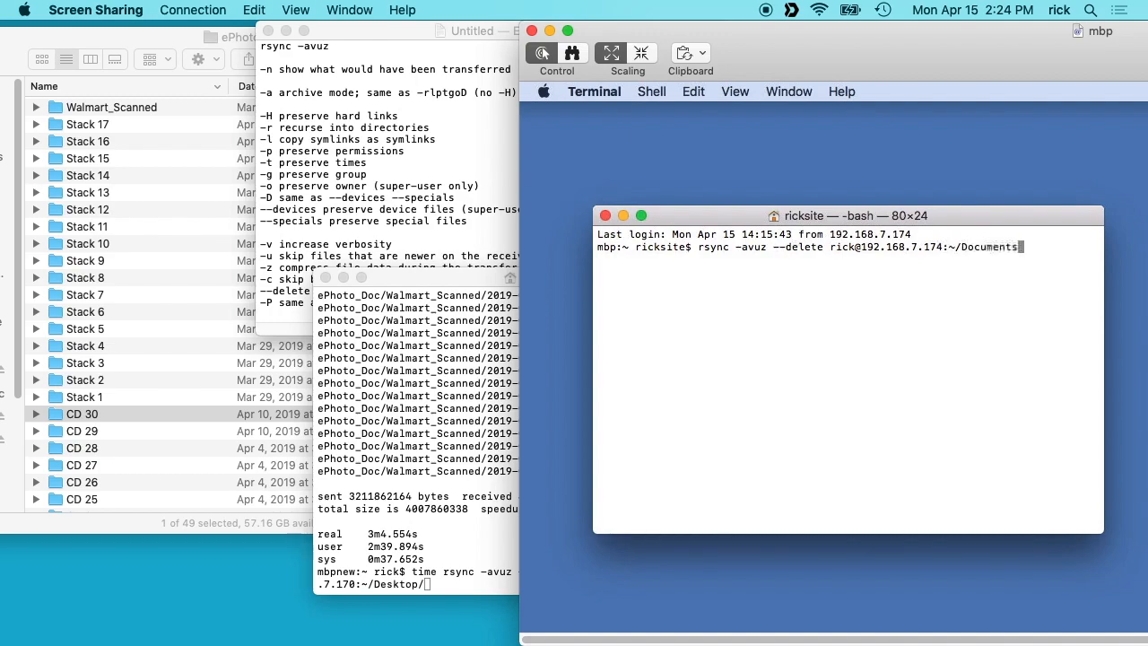
type("/")
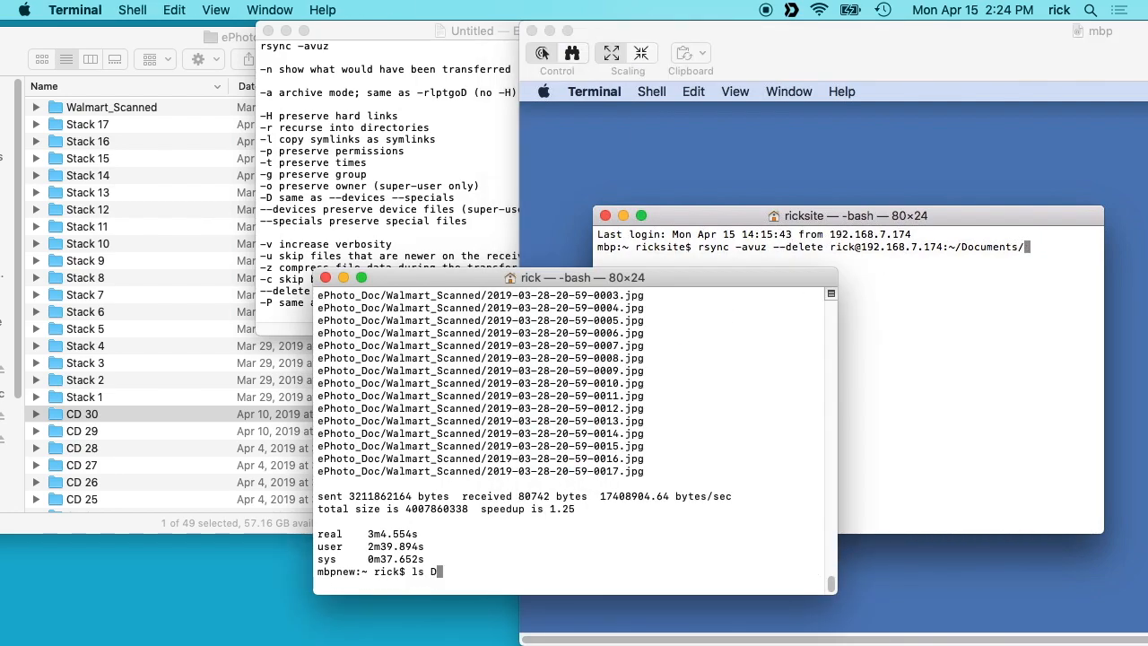
- Copy the local Documents/ePhoto_Doc path and finish the remote pull command into ~/Desktop/
type("ocuments/e")
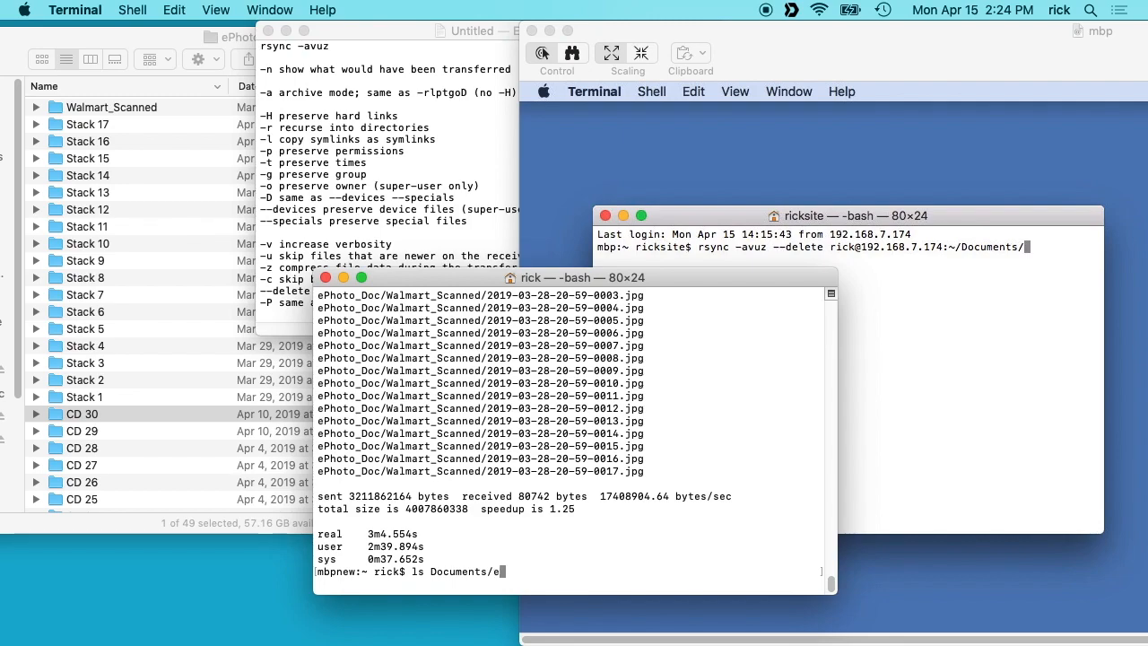
type("Photo_Doc/")
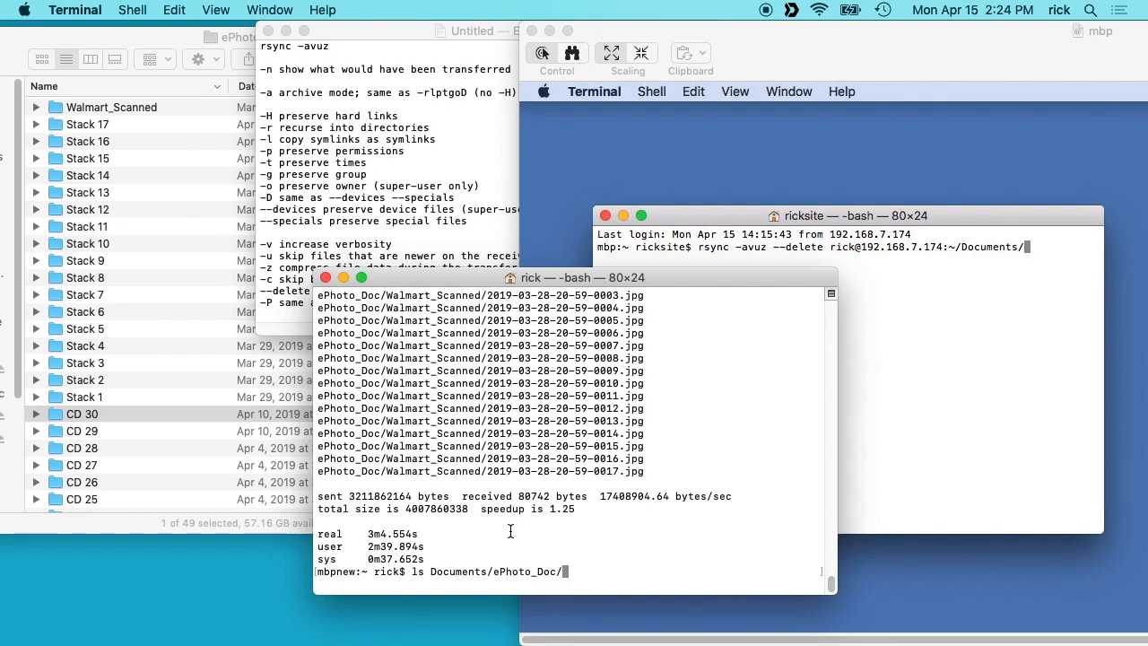
double_click(514, 571)
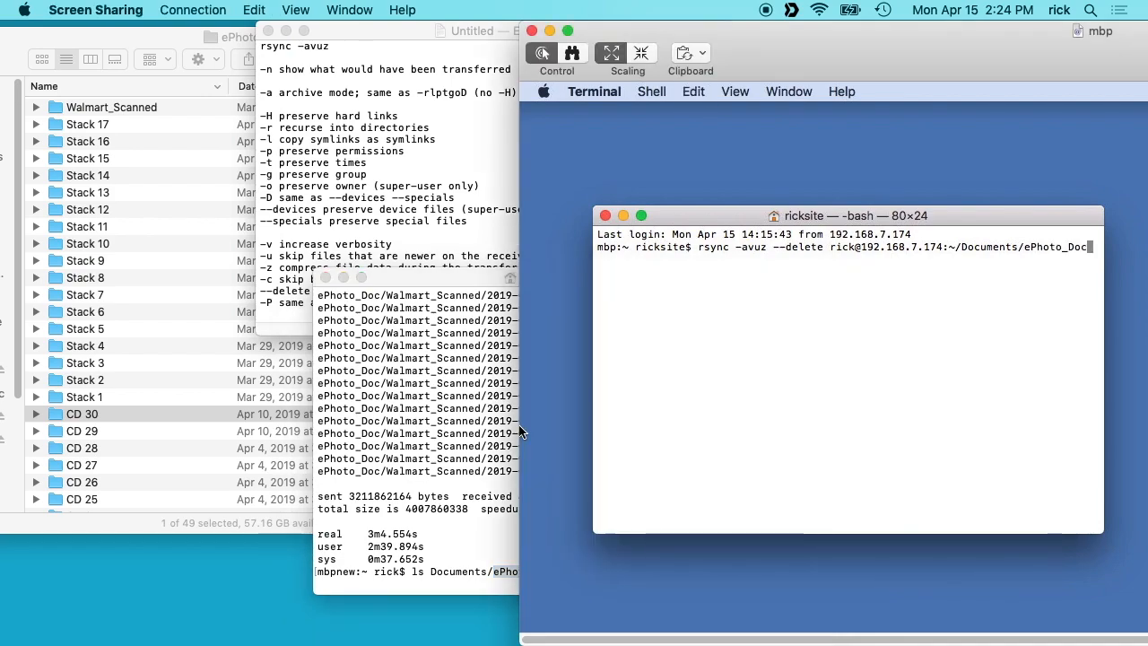
mouse_move(1018, 427)
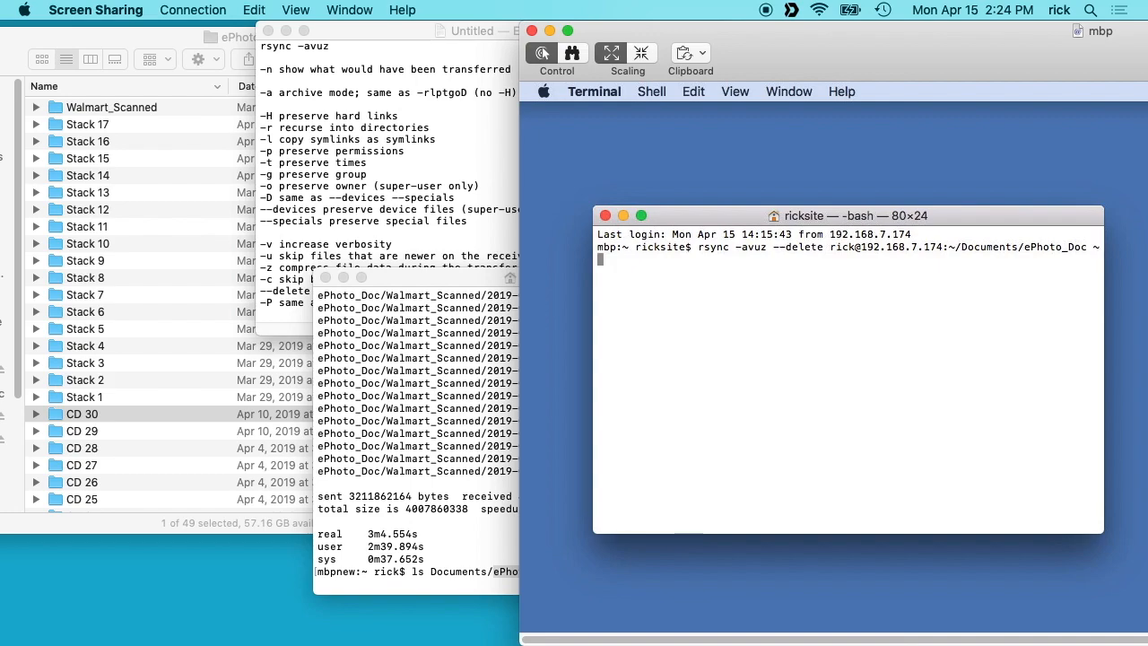
type("/Desktop/")
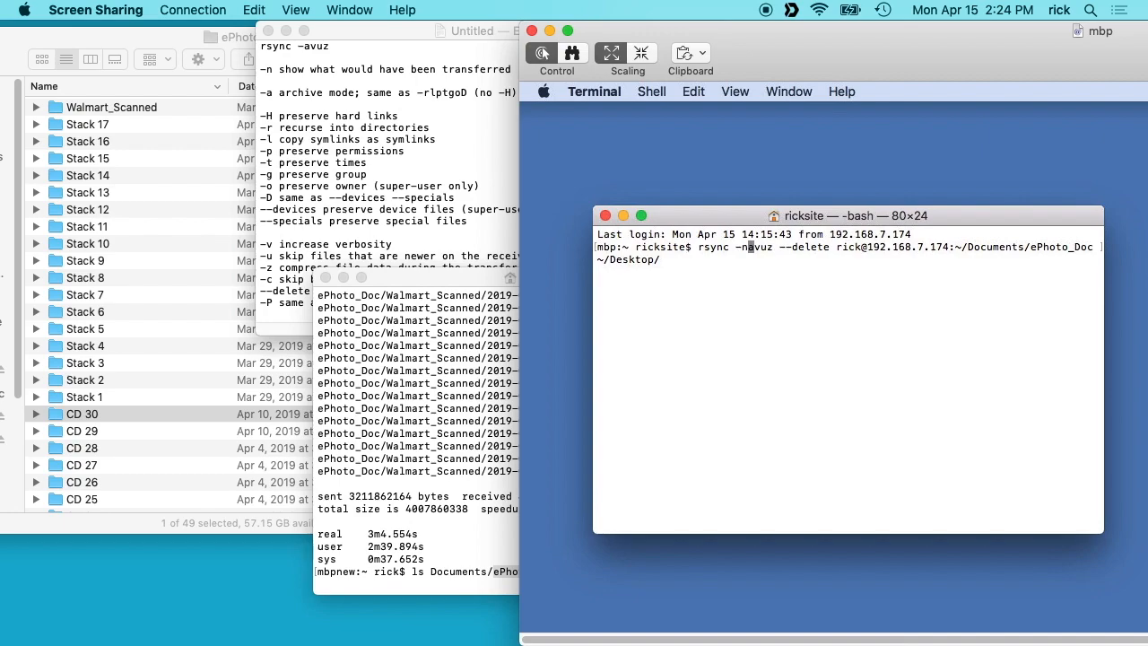
- Run the remote dry-run pull, trust the local Mac's host key, then right-click R0013423.JPG
key("enter")
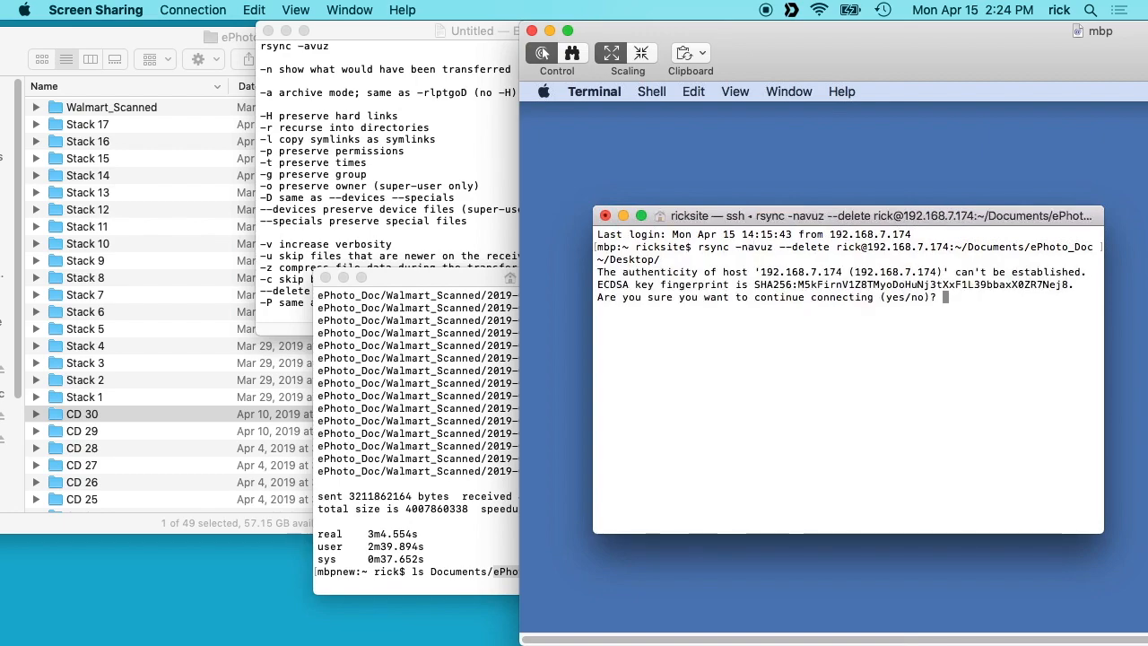
type("yes")
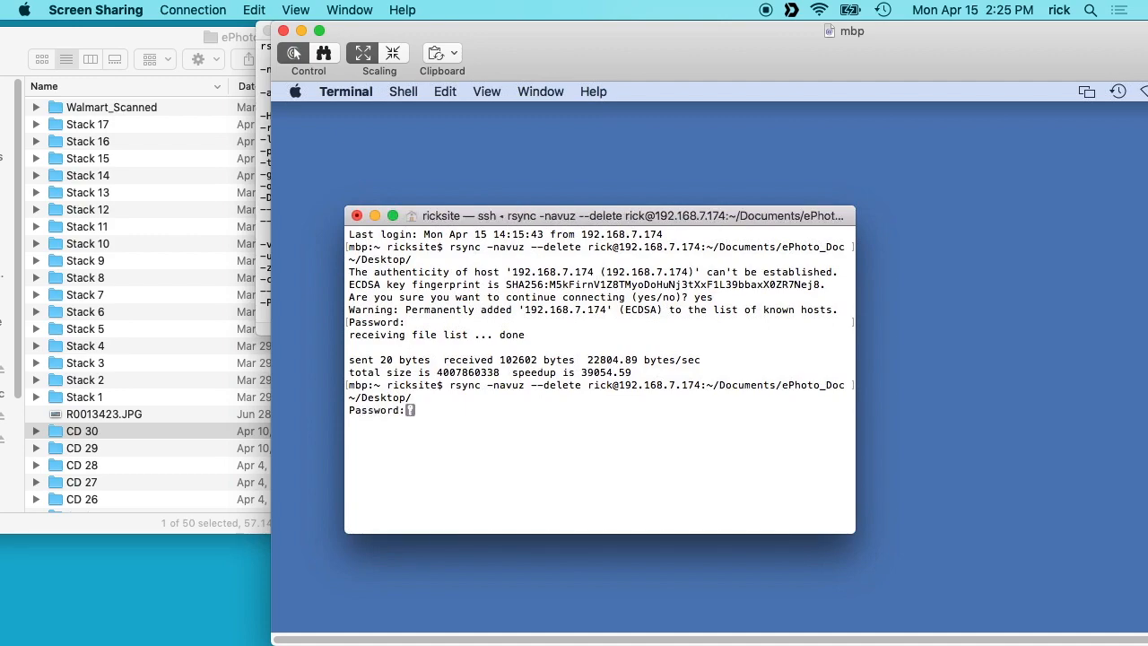
key("Return")
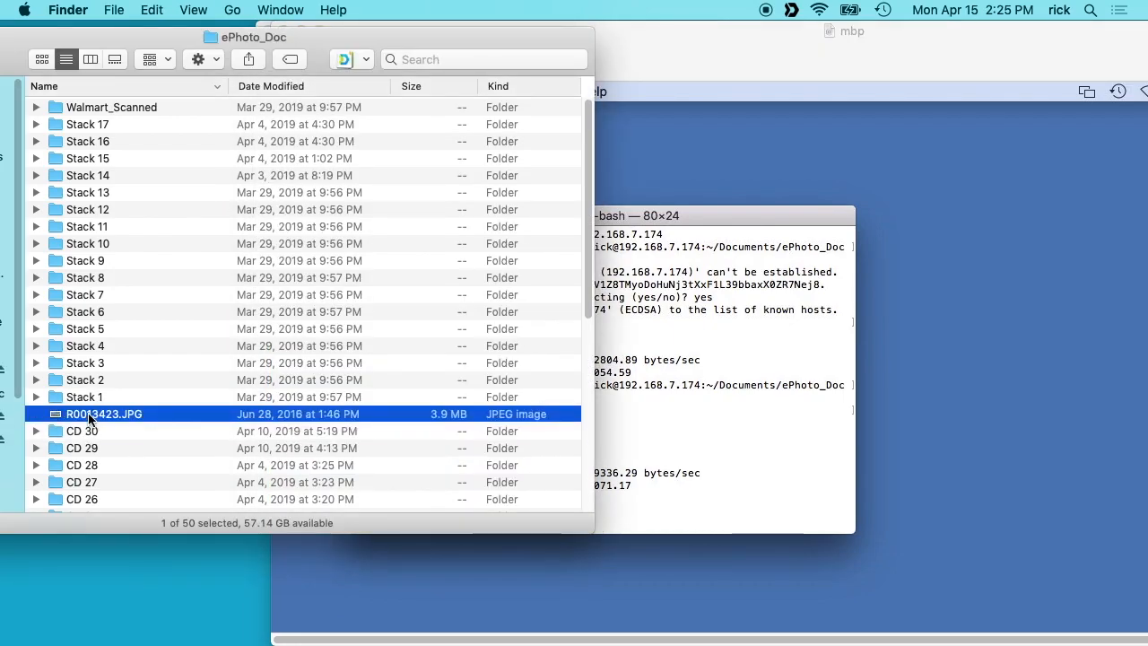
right_click(104, 414)
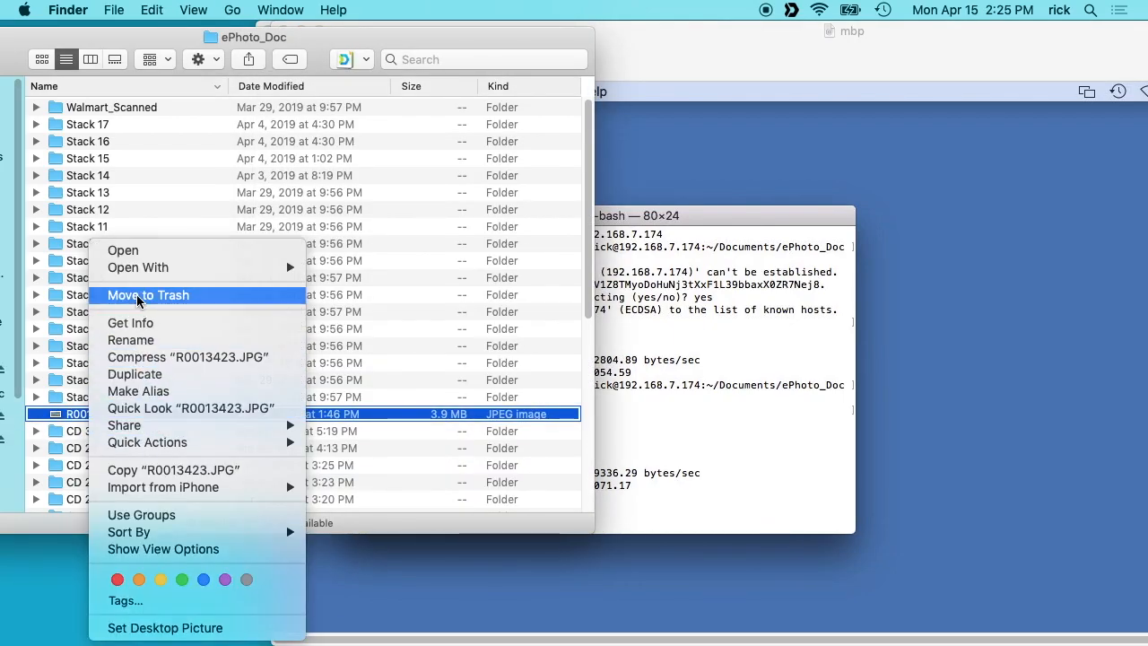